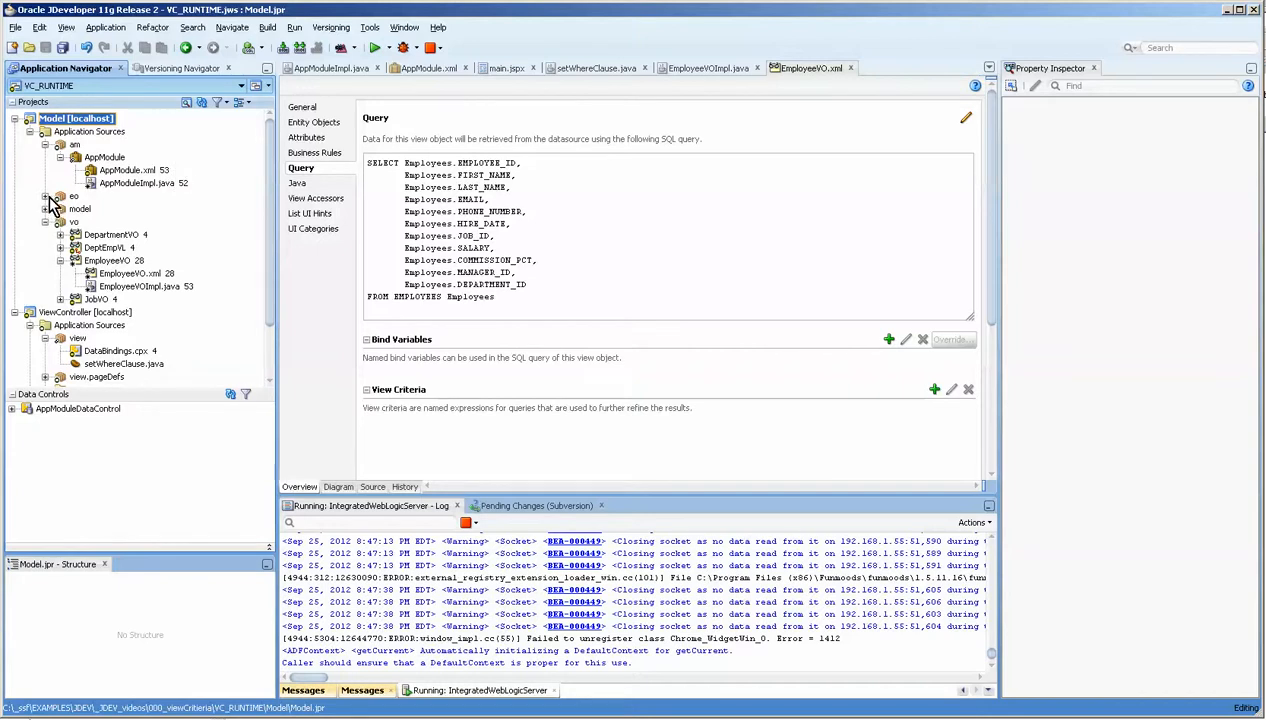
# - Select the EmployeeVO node under vo to show its properties and attribute structure
pyautogui.click(54, 196)
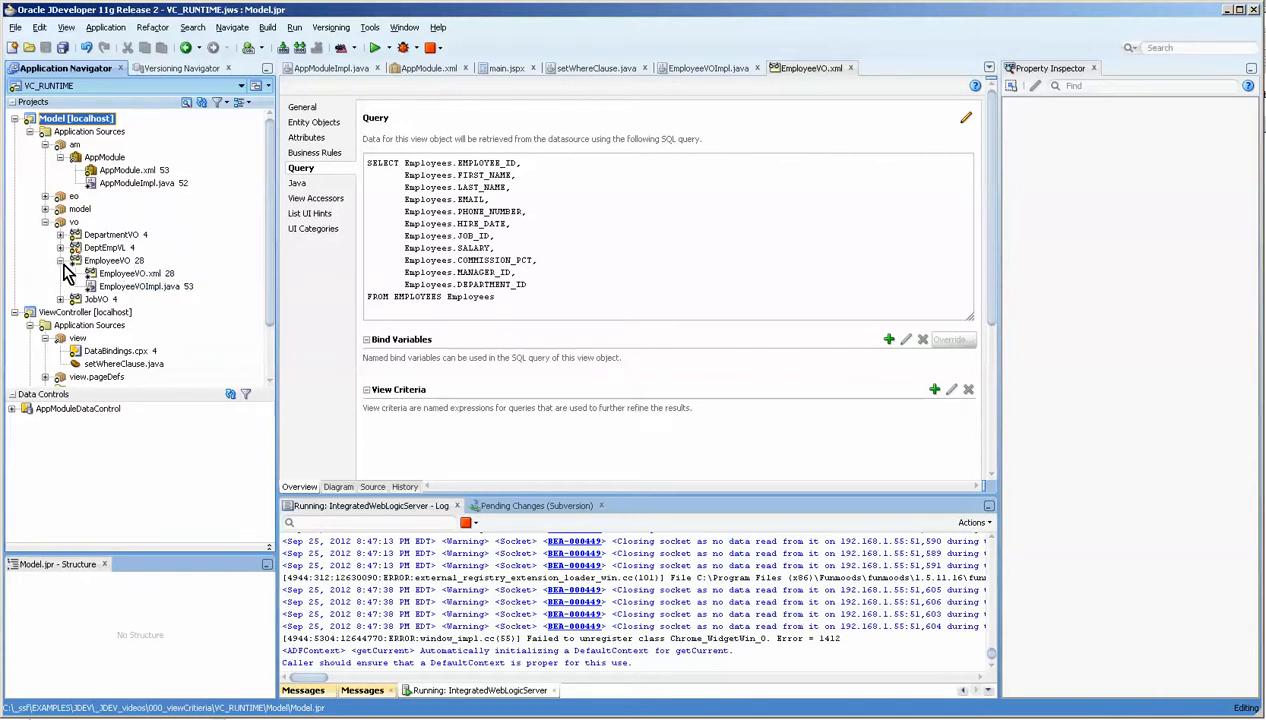
pyautogui.click(106, 260)
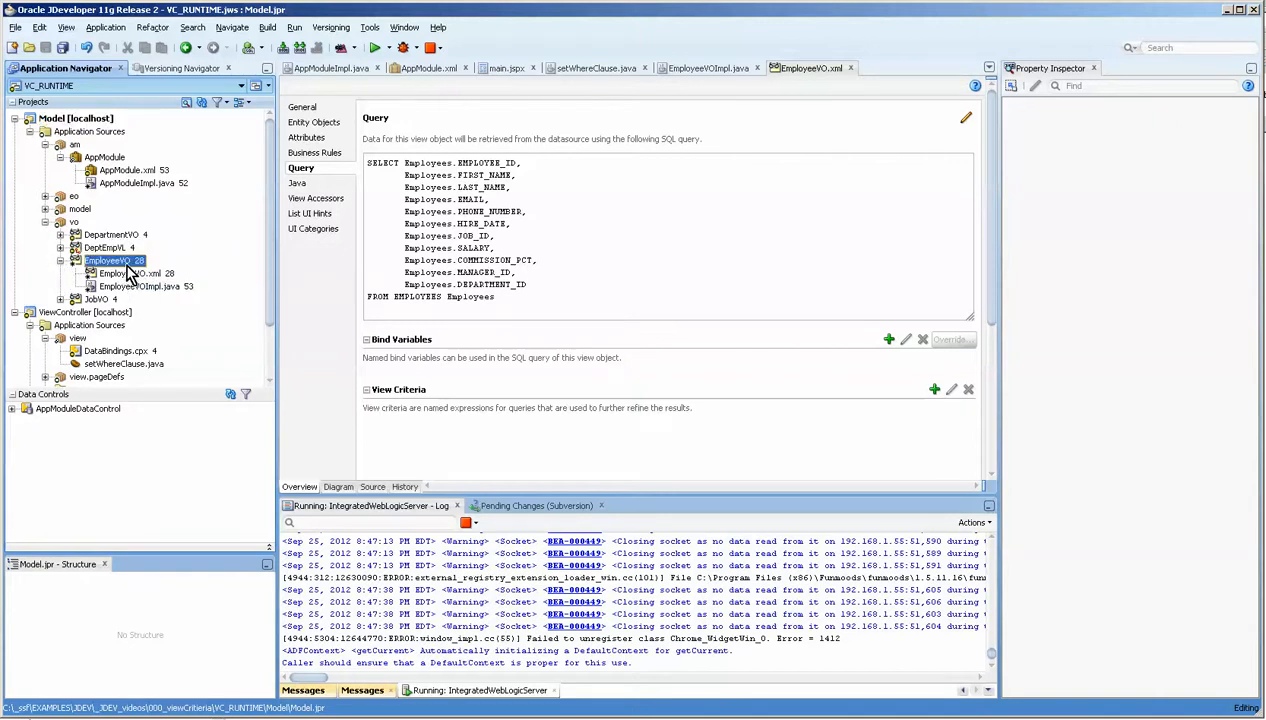
pyautogui.click(107, 260)
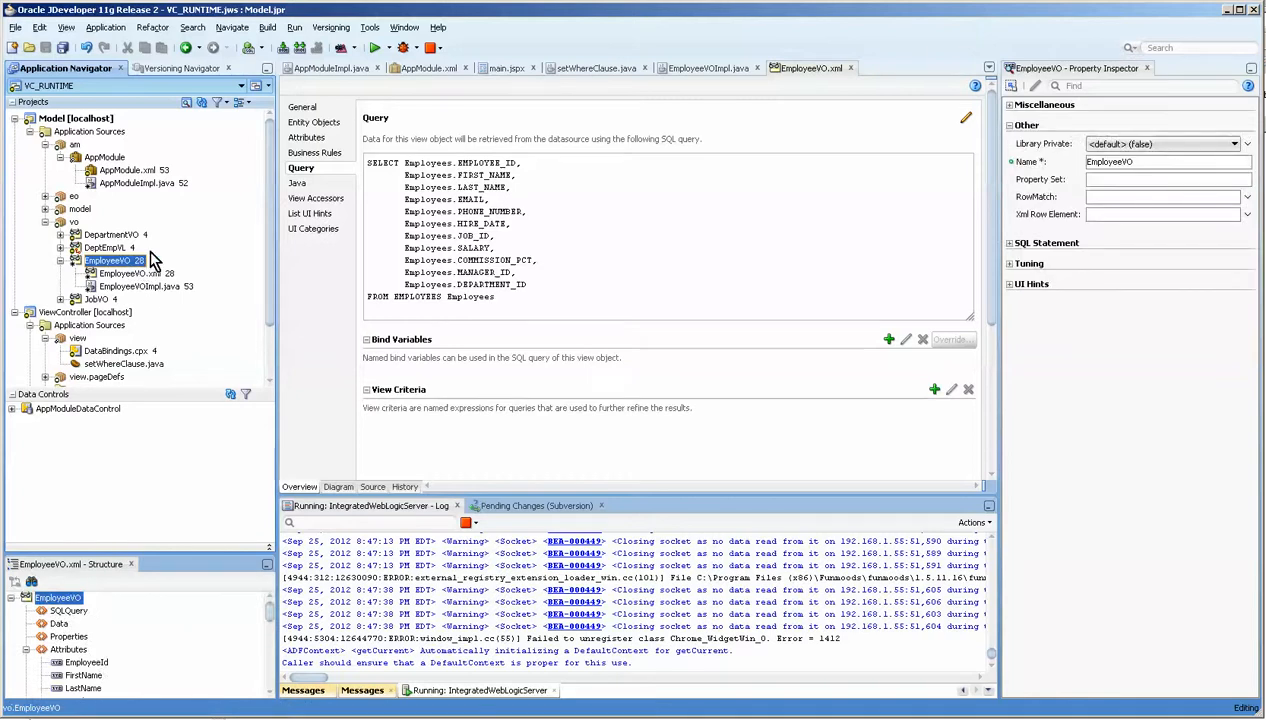
pyautogui.moveTo(168, 305)
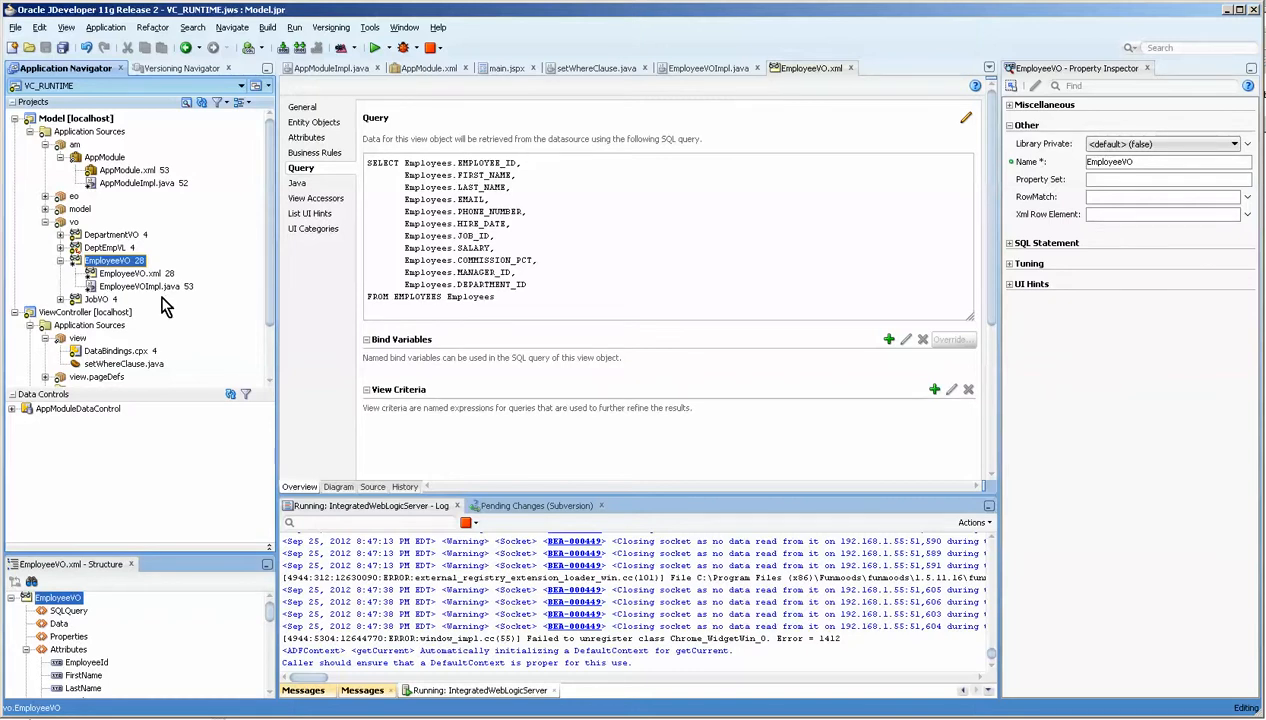
pyautogui.moveTo(432, 363)
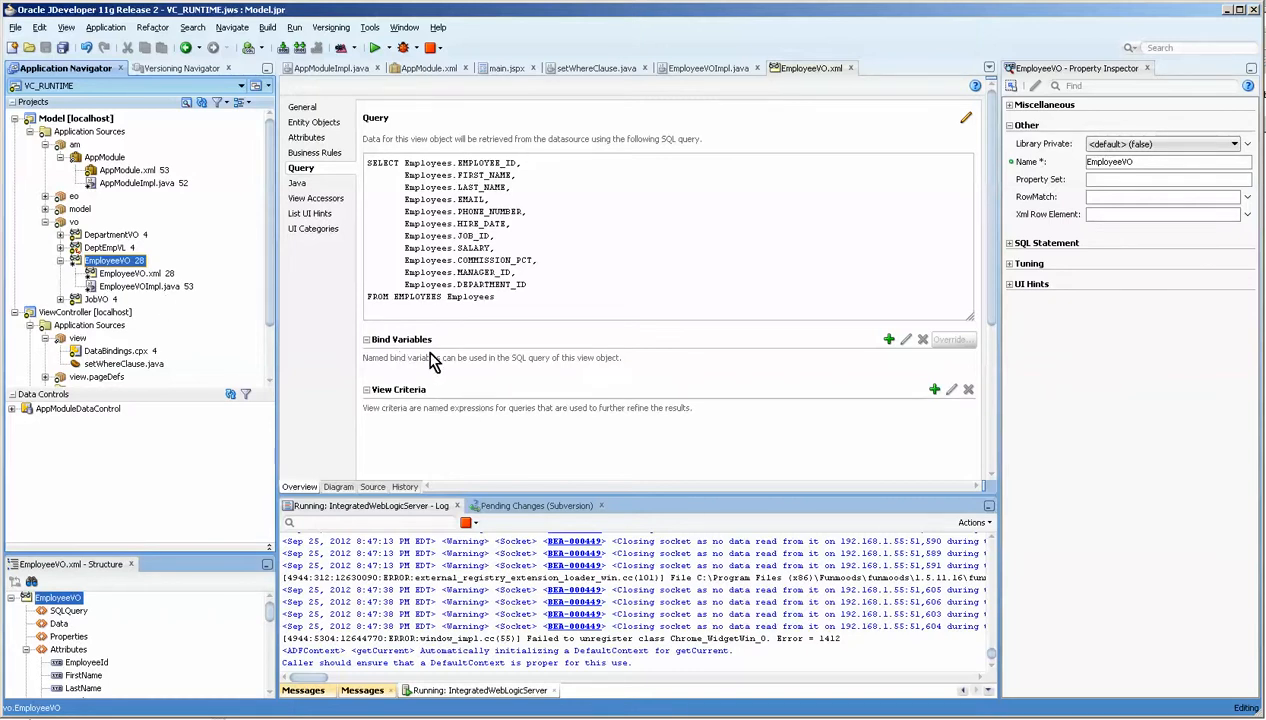
pyautogui.moveTo(390, 357)
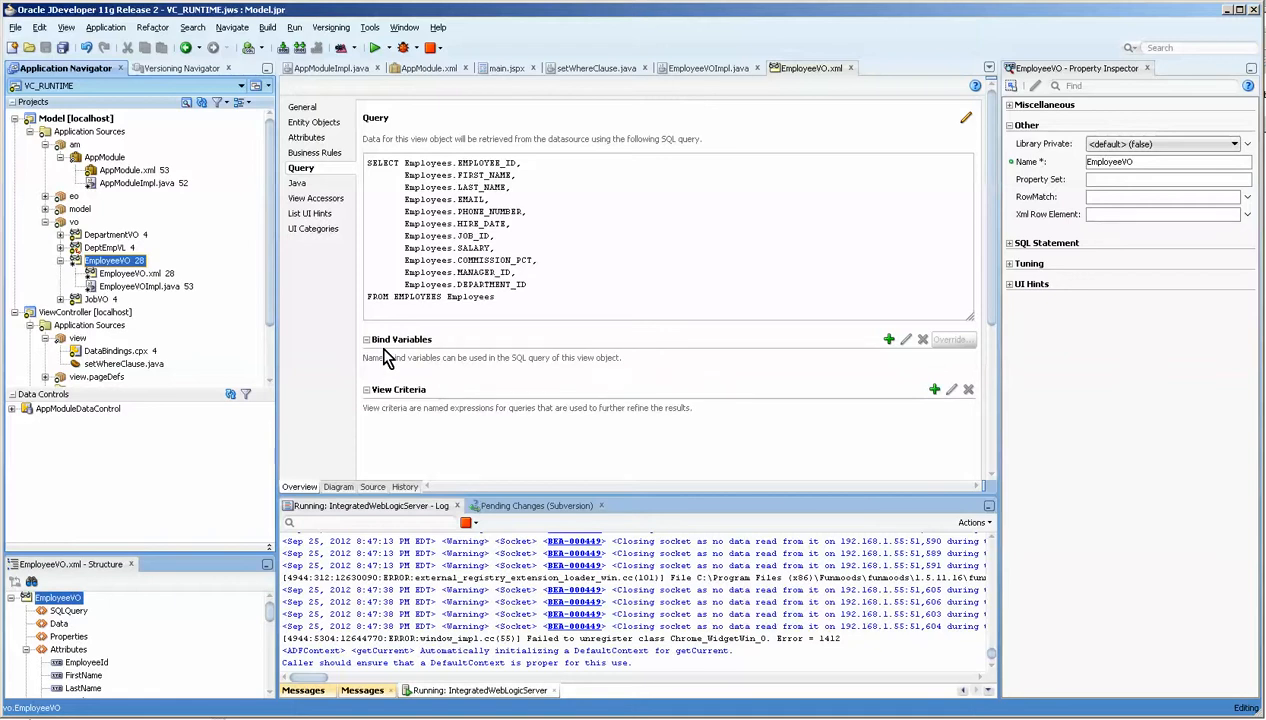
pyautogui.moveTo(467, 424)
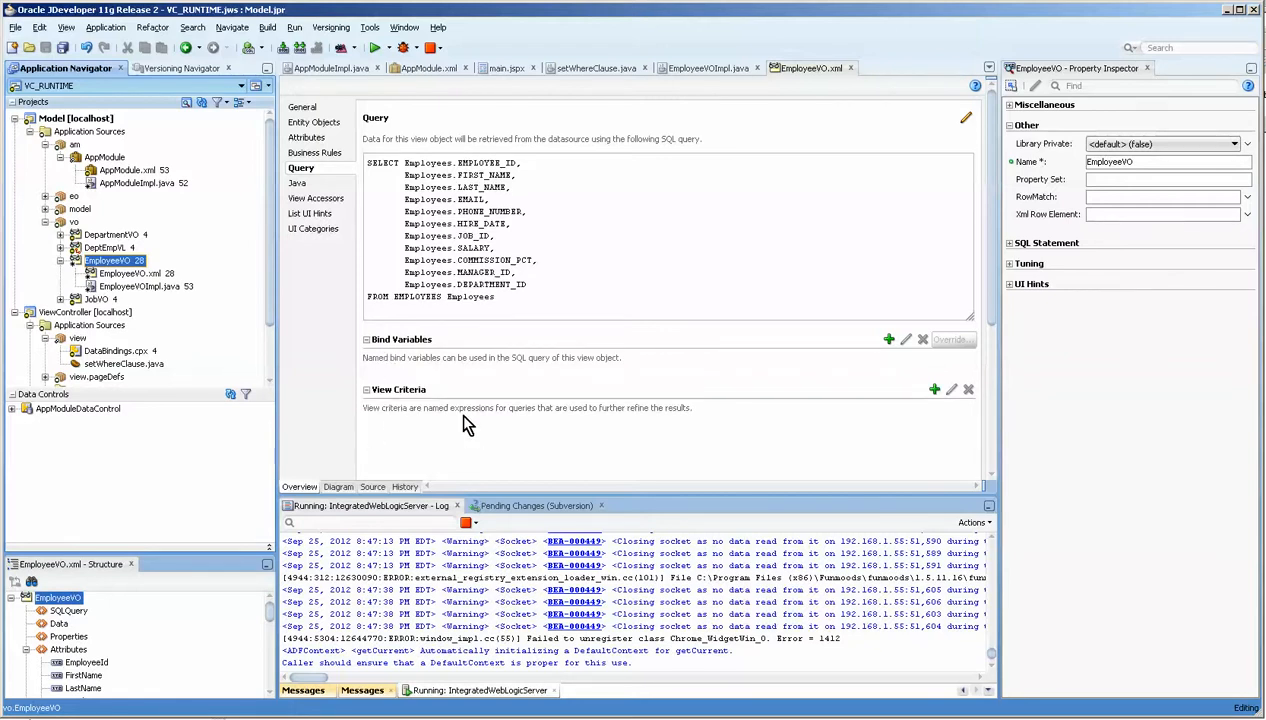
pyautogui.moveTo(389, 446)
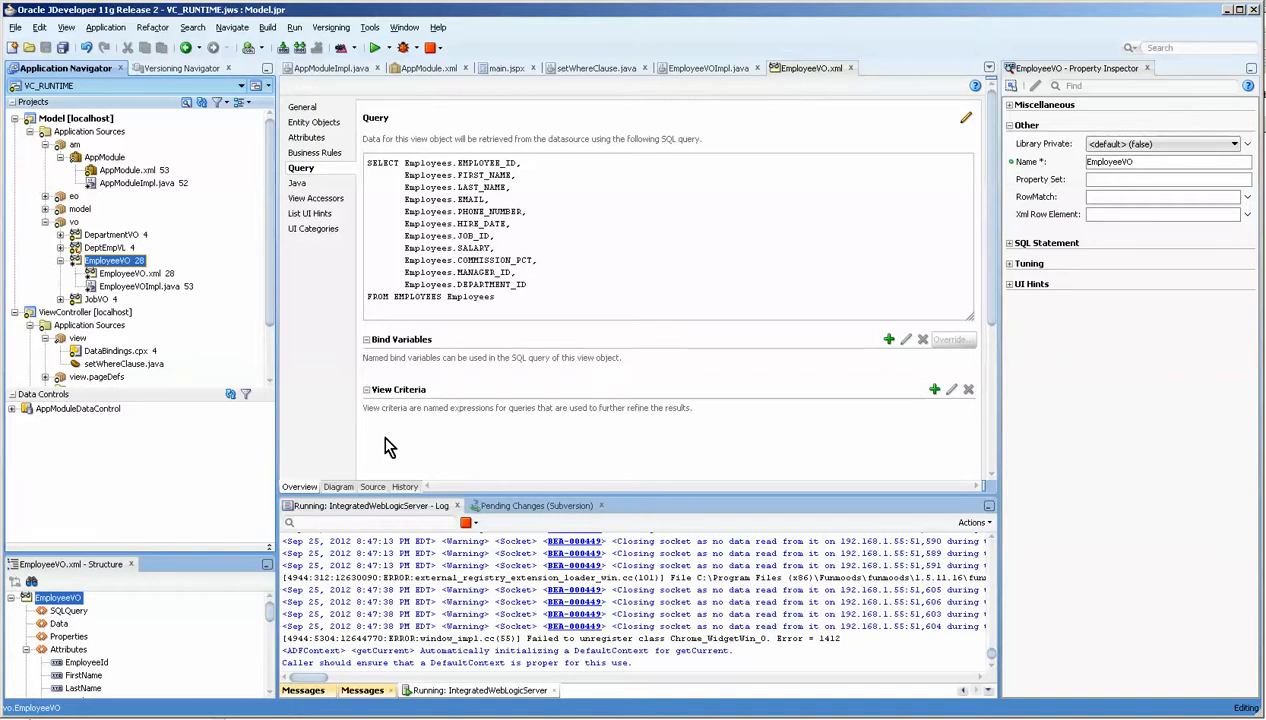
pyautogui.moveTo(365, 373)
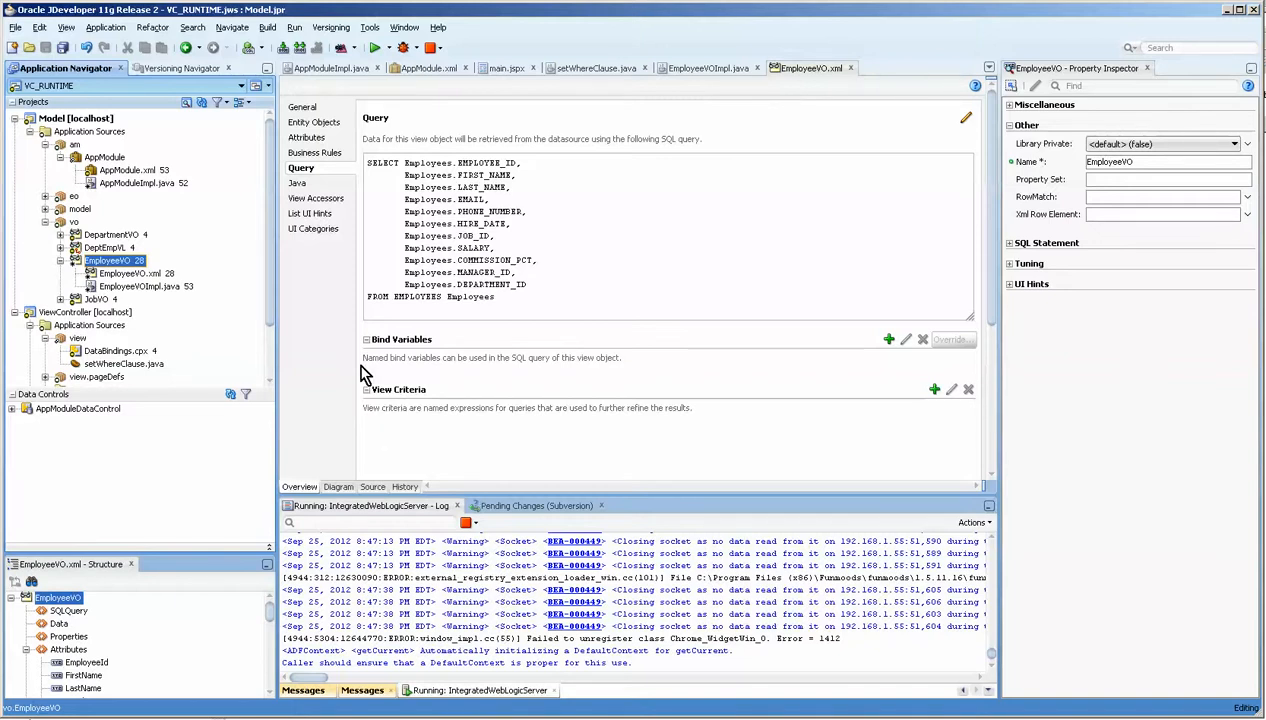
pyautogui.moveTo(335, 285)
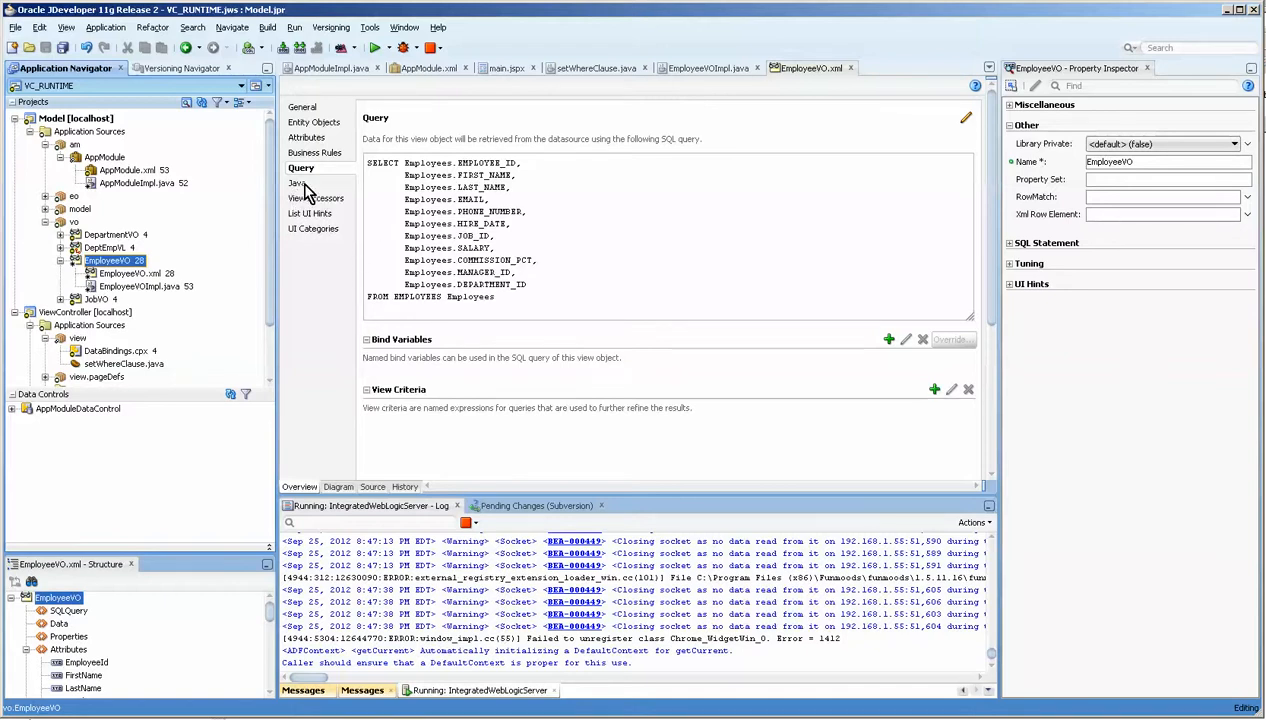
# - Open EmployeeVOImpl.java and highlight VOCreateRunTimeVC, the DeptId parameter and DepartmentId
pyautogui.click(295, 182)
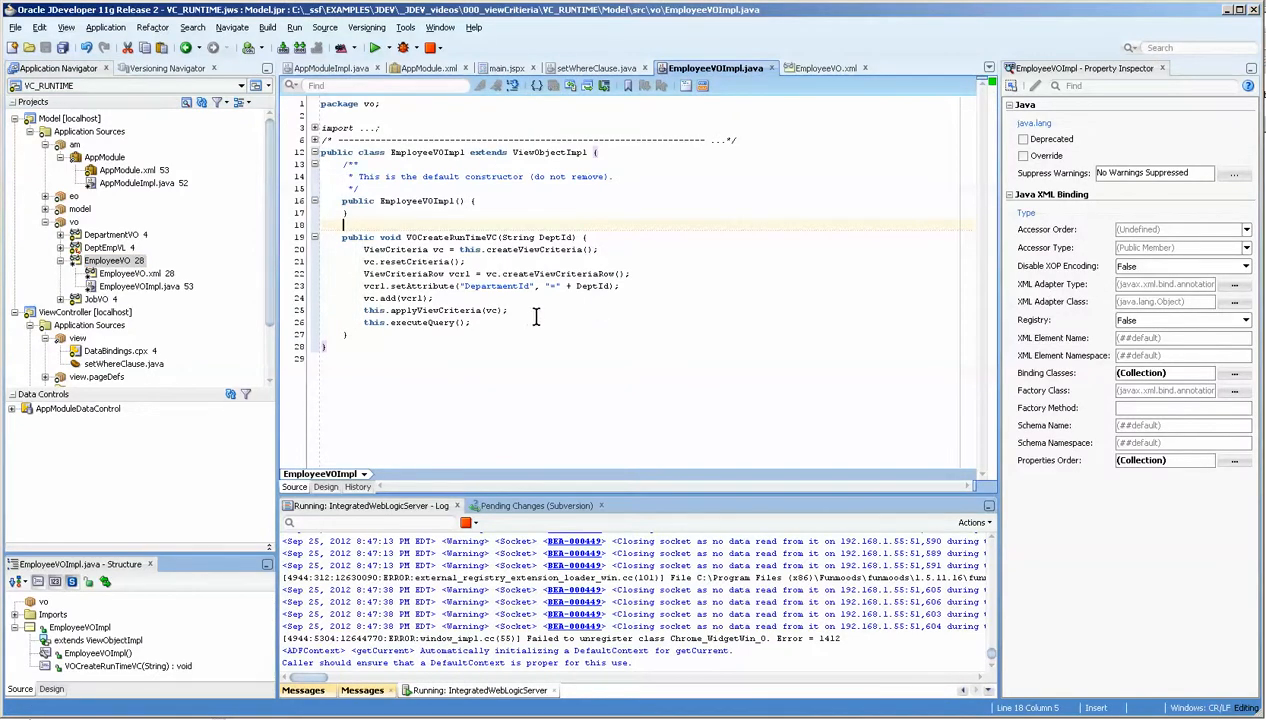
pyautogui.doubleClick(447, 237)
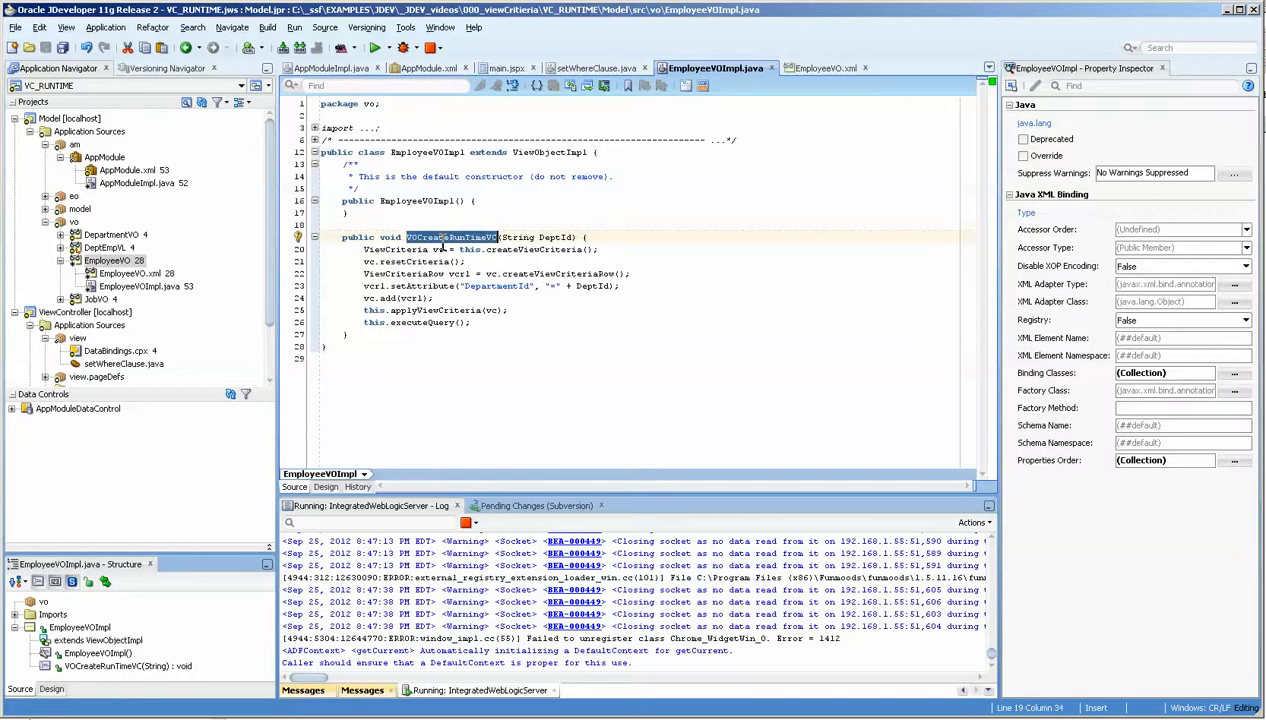
pyautogui.click(450, 237)
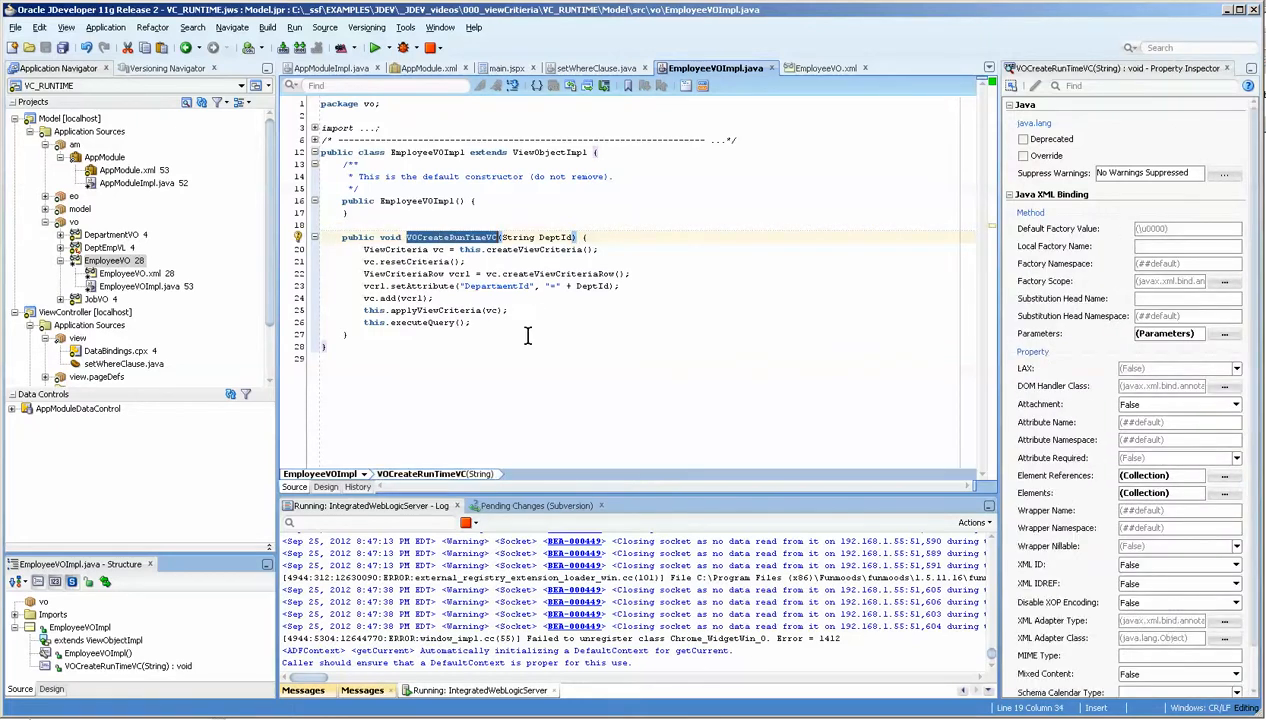
pyautogui.doubleClick(517, 236)
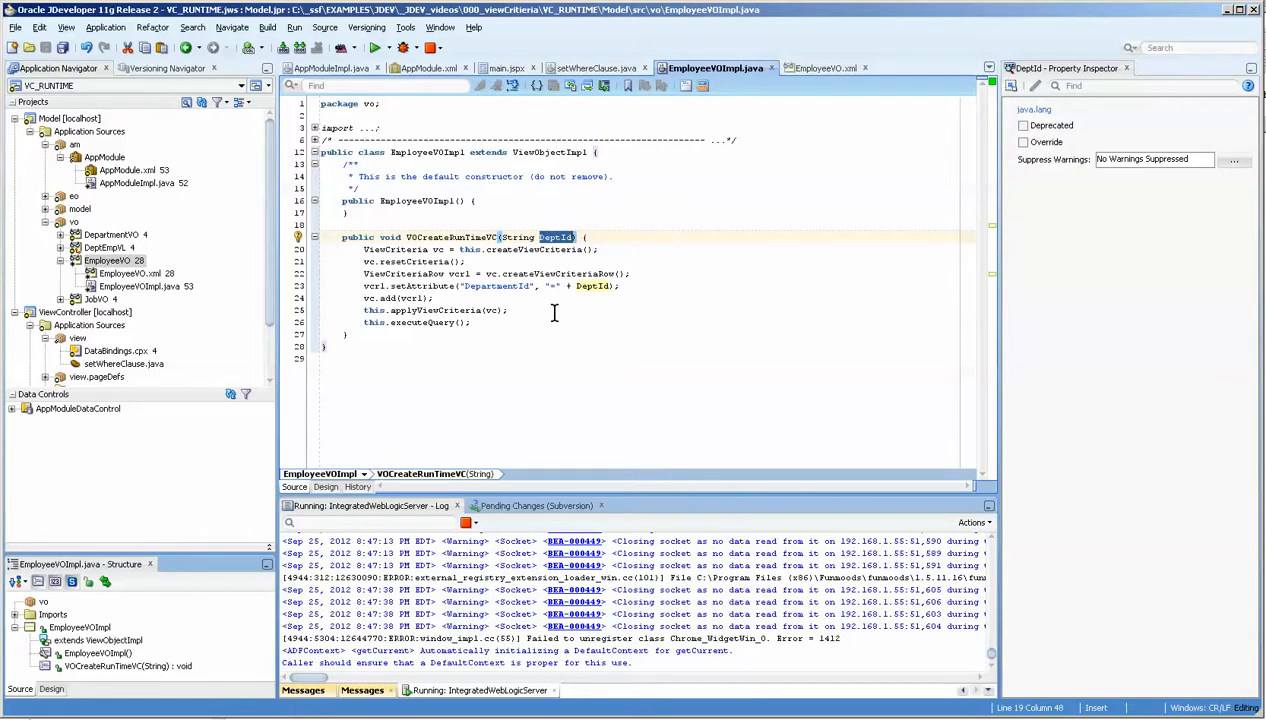
pyautogui.moveTo(363, 249); pyautogui.dragTo(465, 261)
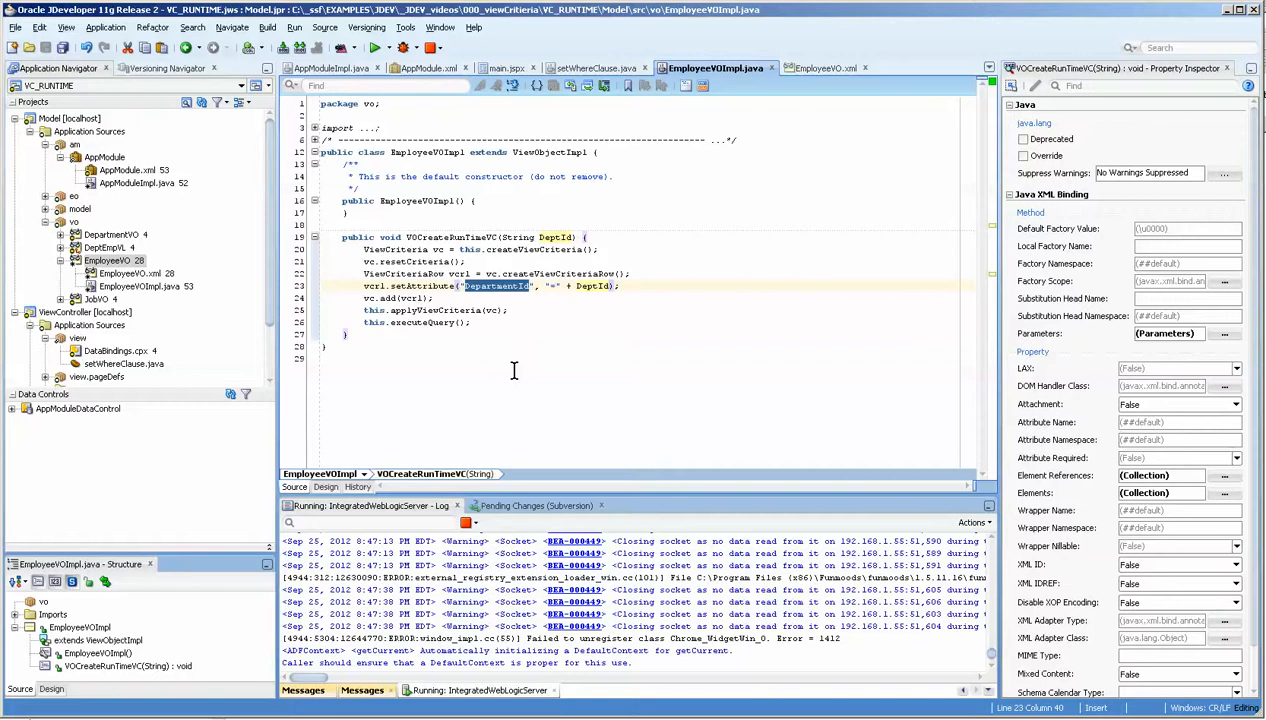
pyautogui.moveTo(513, 249)
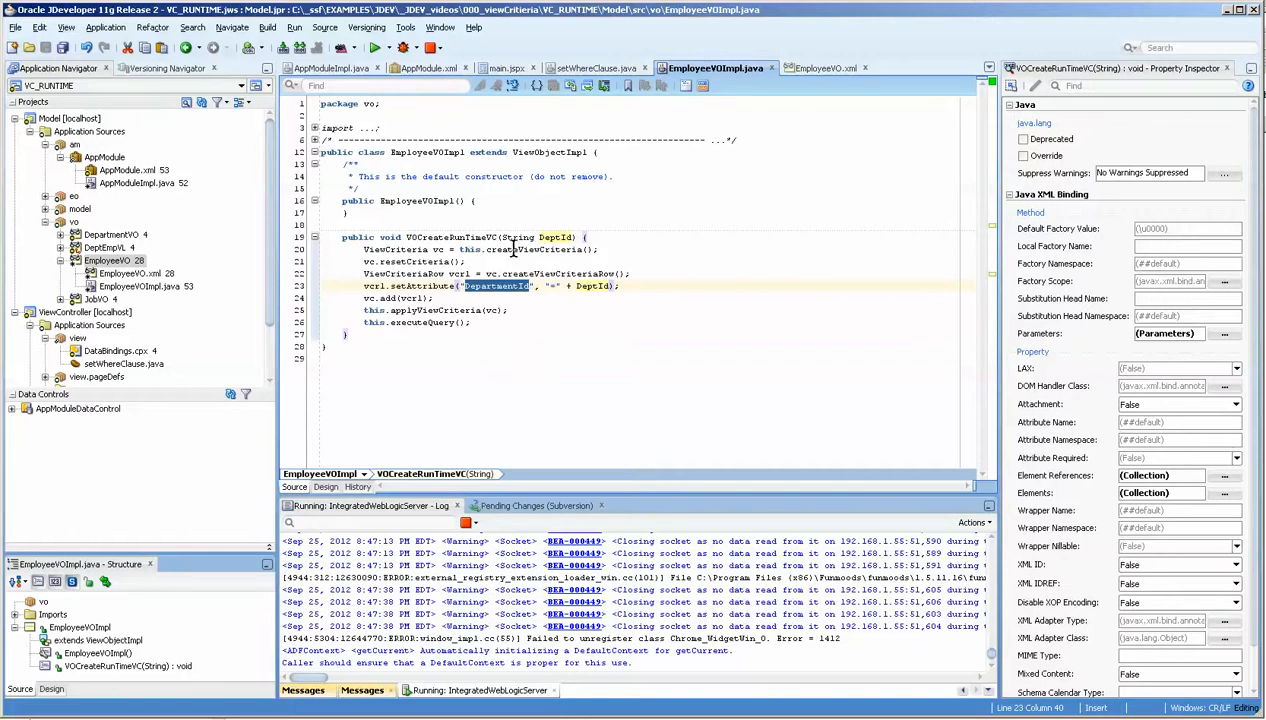
# - Review EmployeeVO.xml's DepartmentId attribute and highlight DEPARTMENT_ID in its SQL query
pyautogui.click(835, 66)
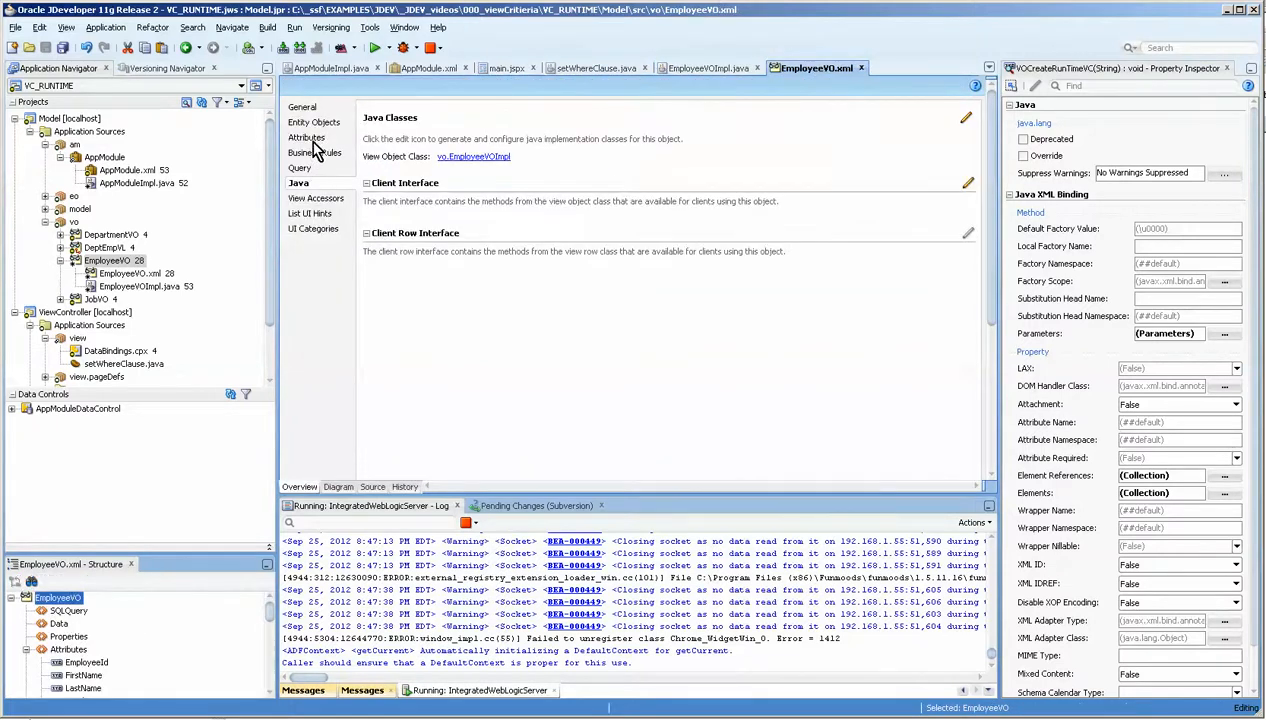
pyautogui.click(306, 137)
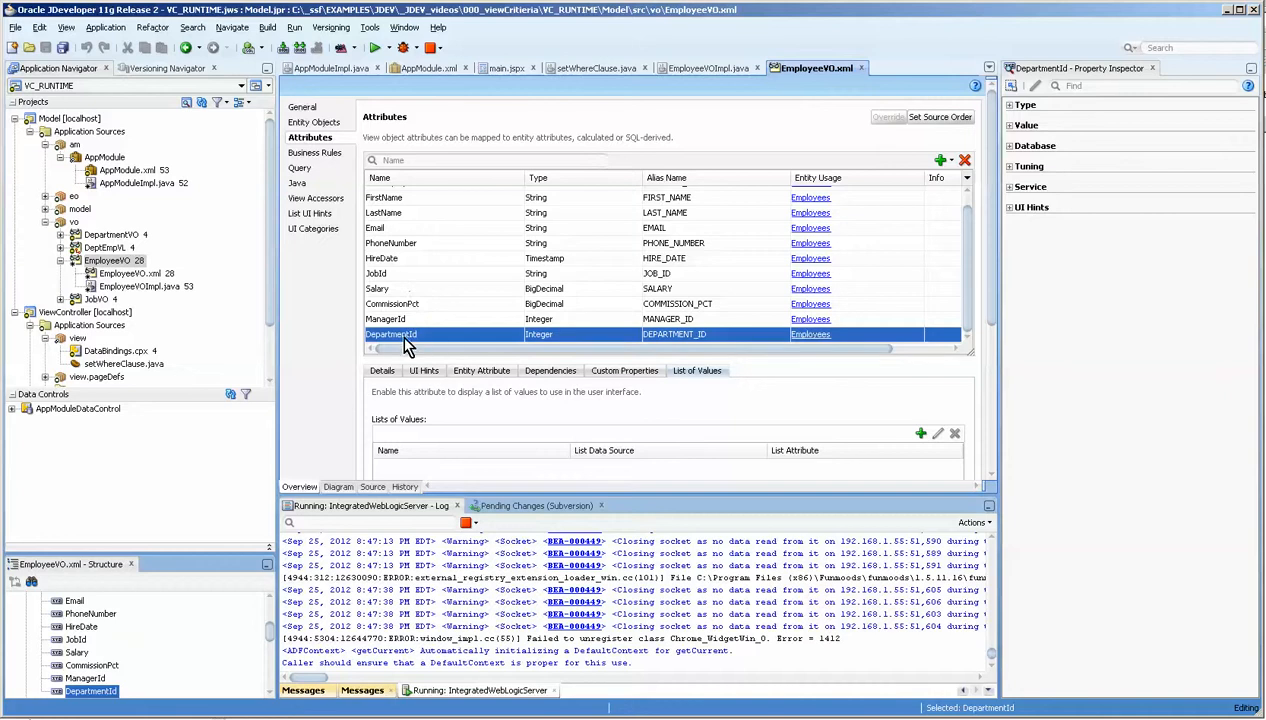
pyautogui.click(301, 167)
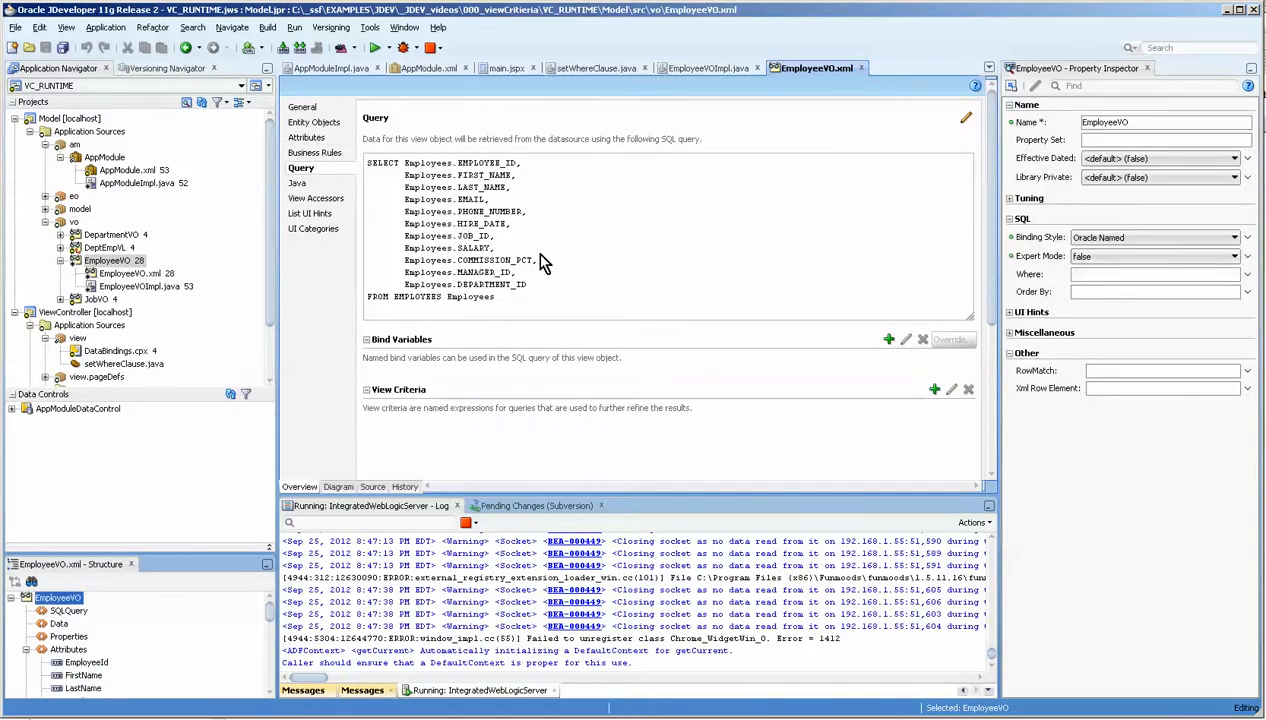
pyautogui.doubleClick(490, 284)
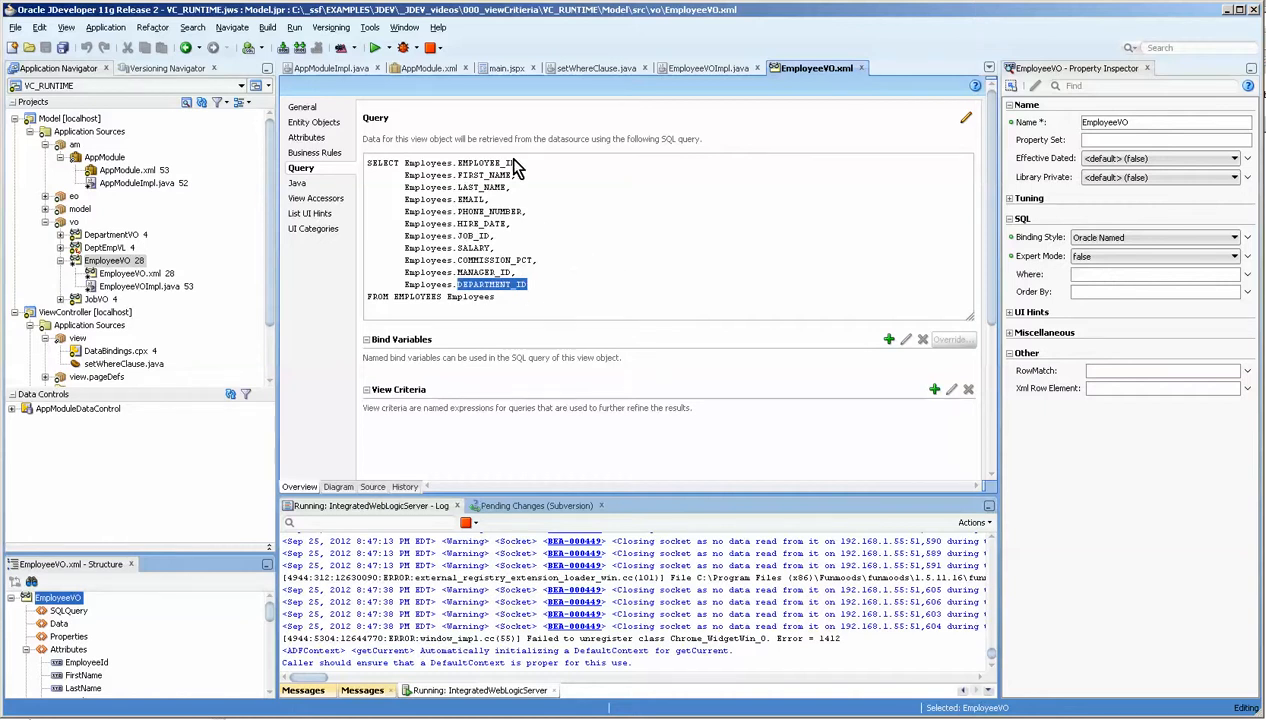
pyautogui.moveTo(670, 80)
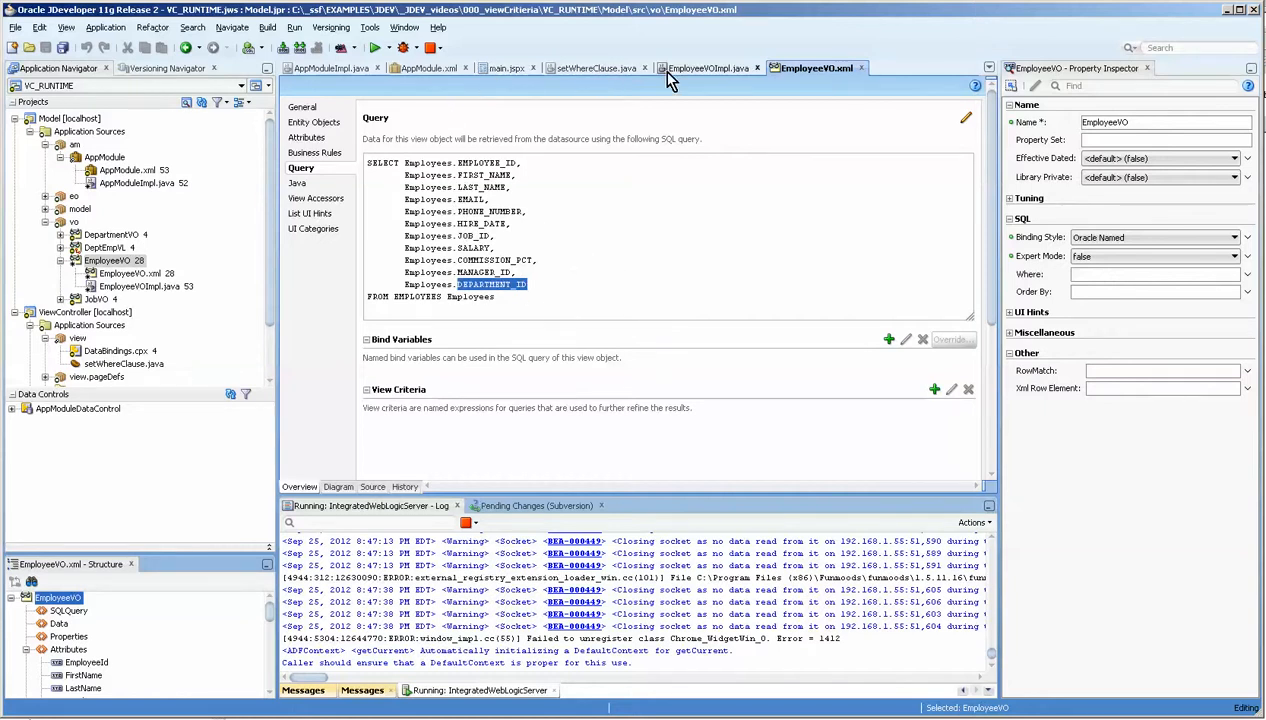
# - Switch back to the EmployeeVOImpl.java source
pyautogui.click(709, 67)
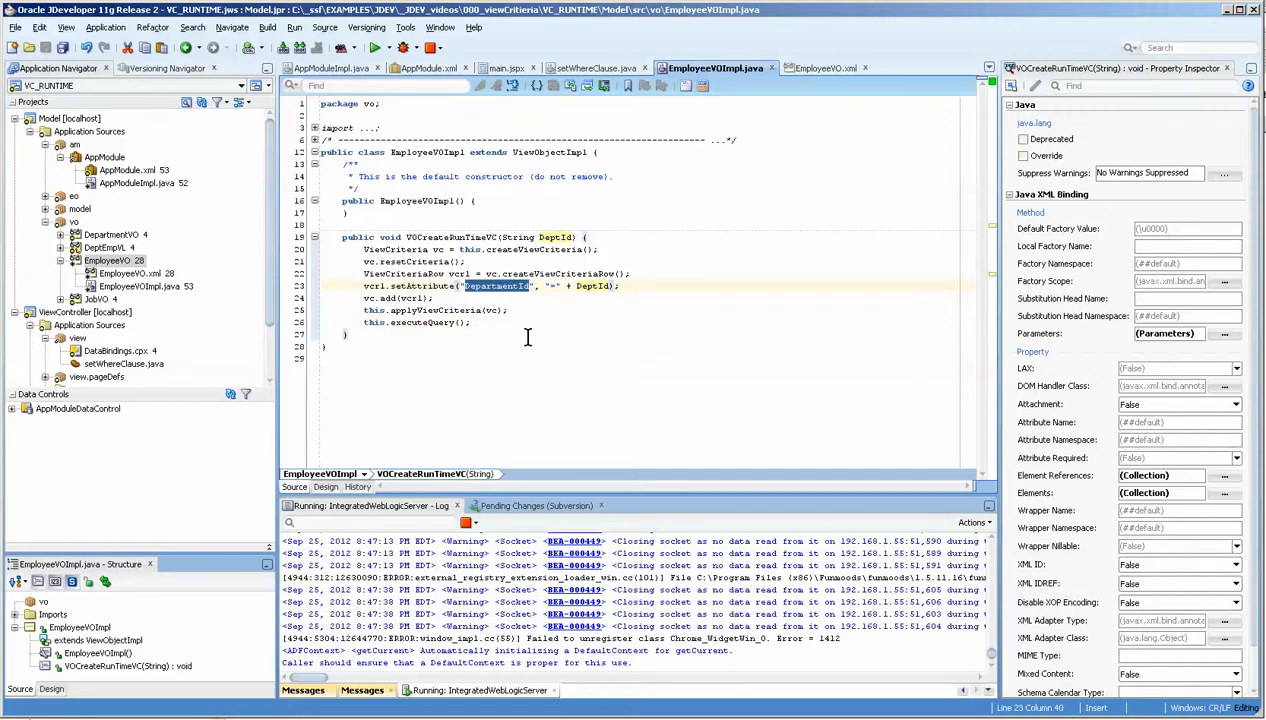
pyautogui.moveTo(456, 322)
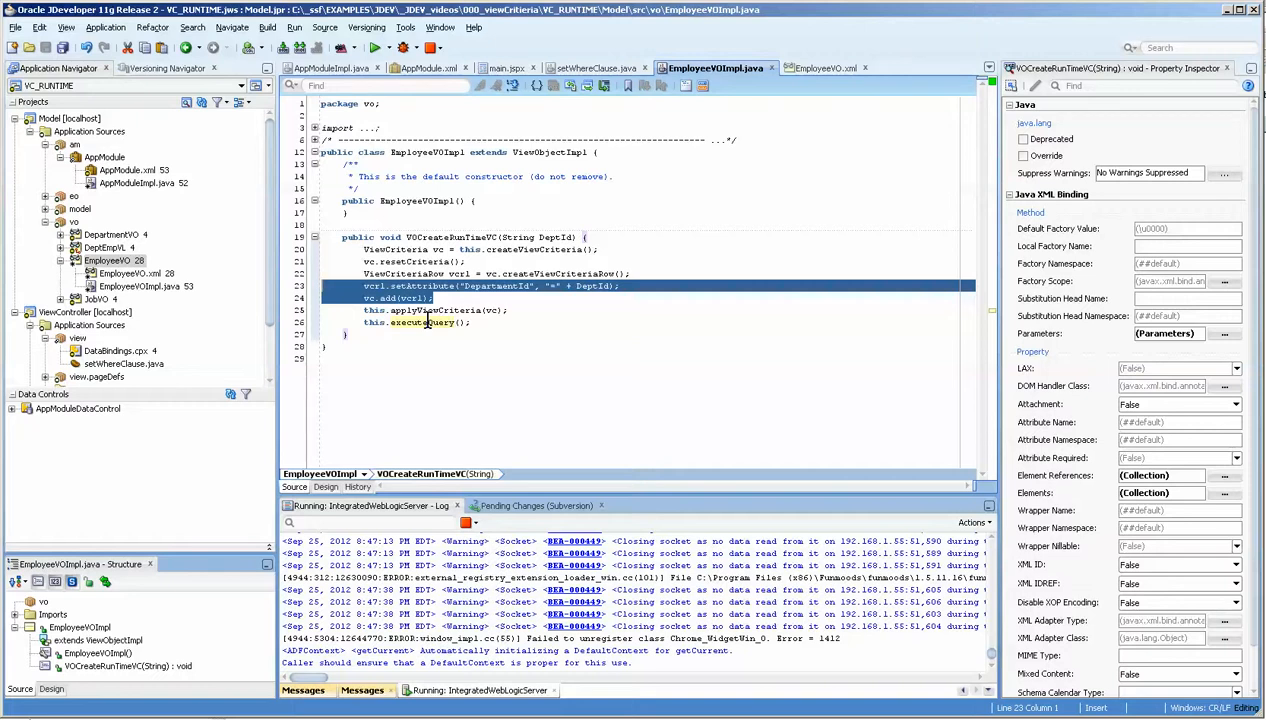
pyautogui.moveTo(511, 331)
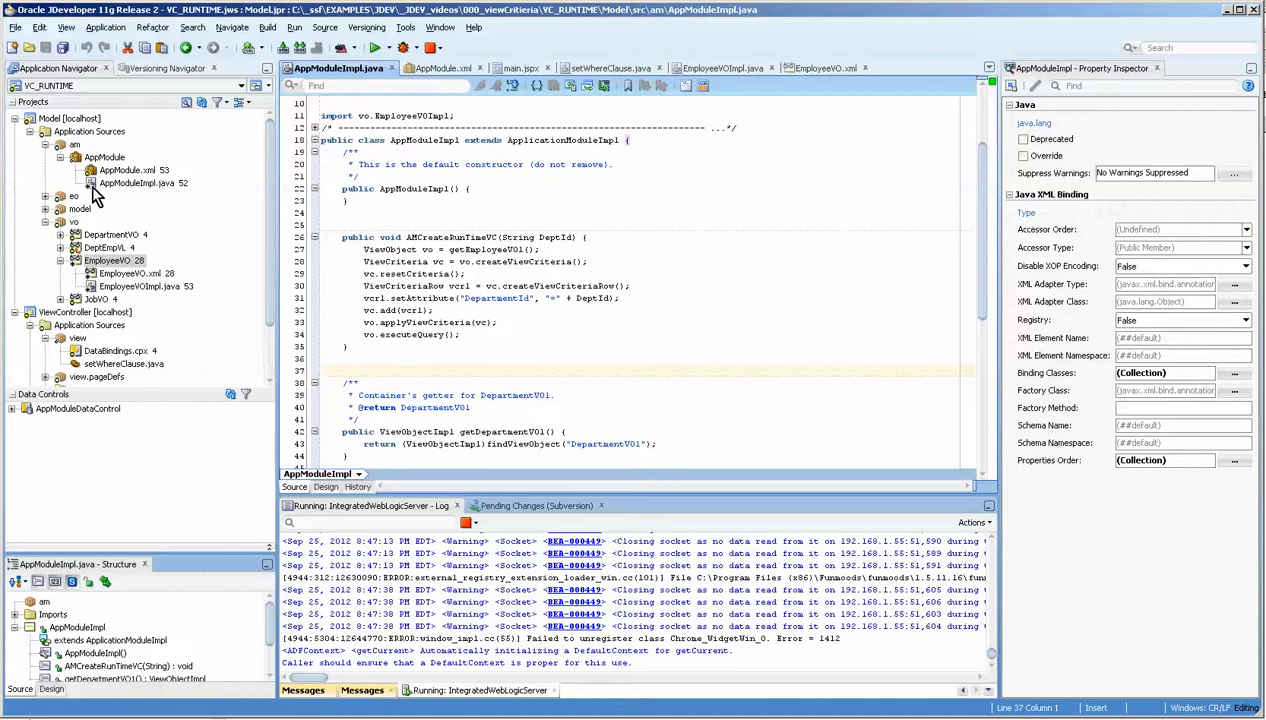
pyautogui.click(135, 184)
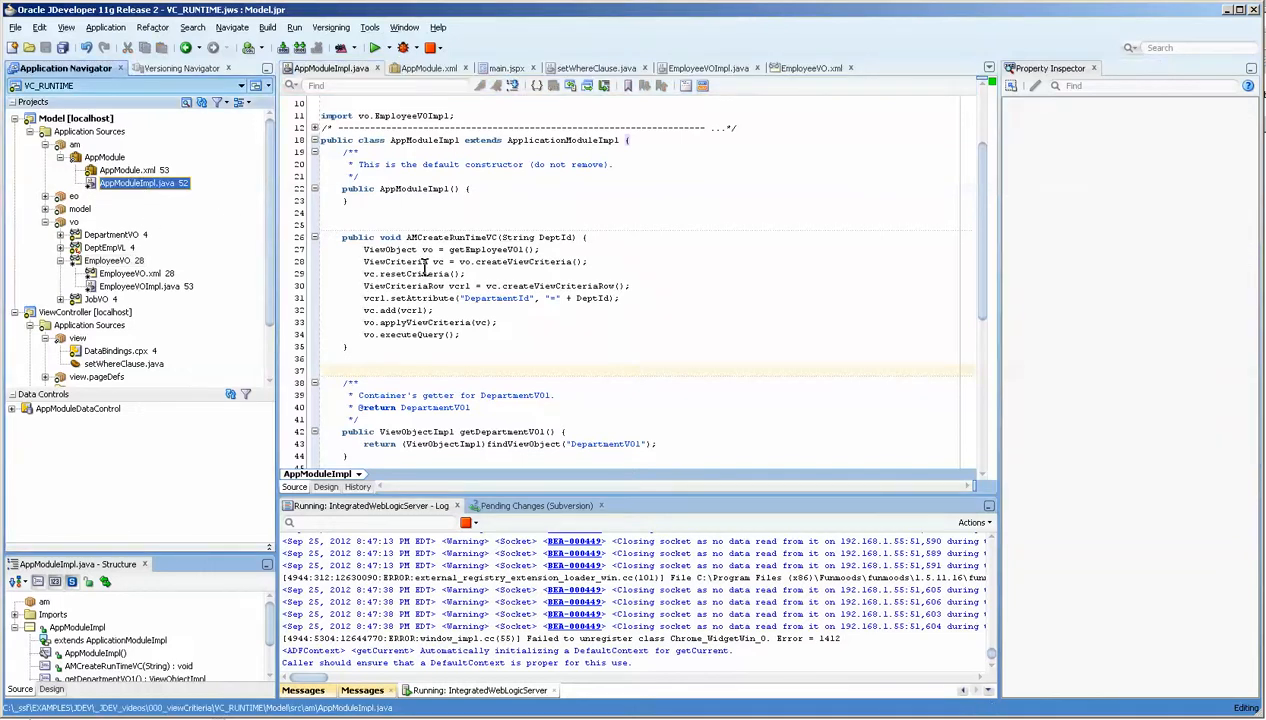
pyautogui.moveTo(530, 324)
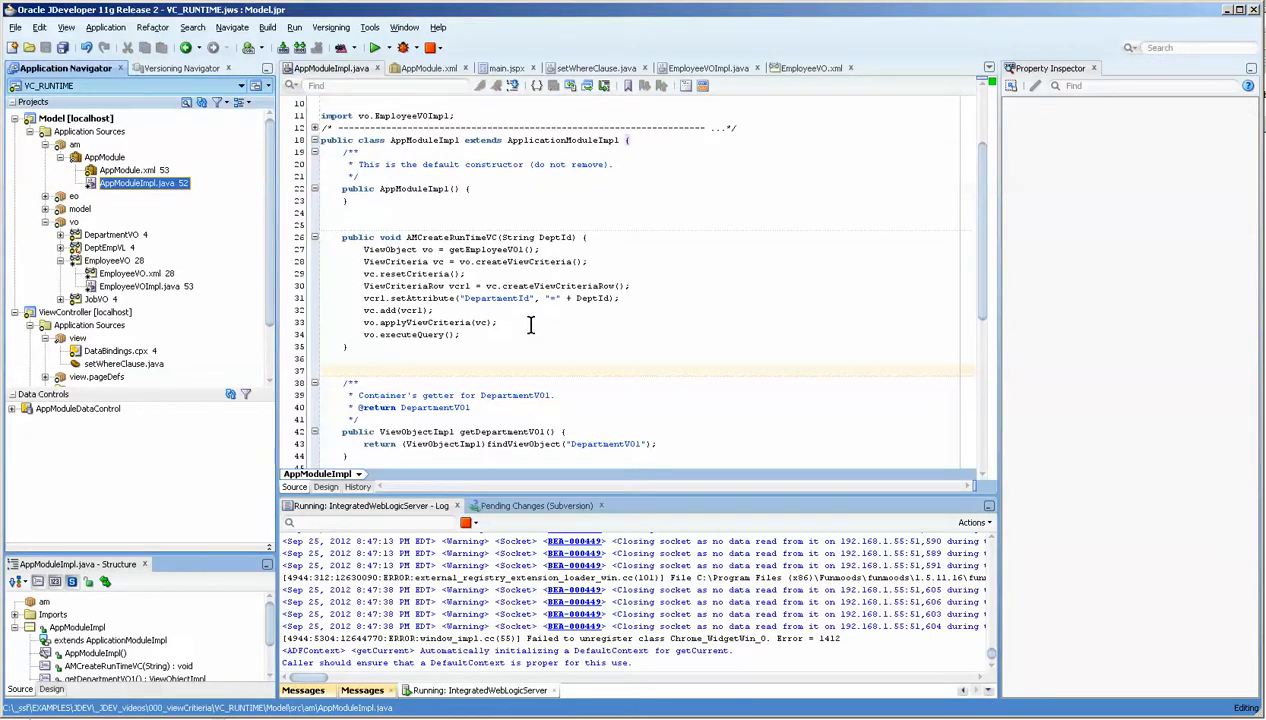
pyautogui.doubleClick(389, 249)
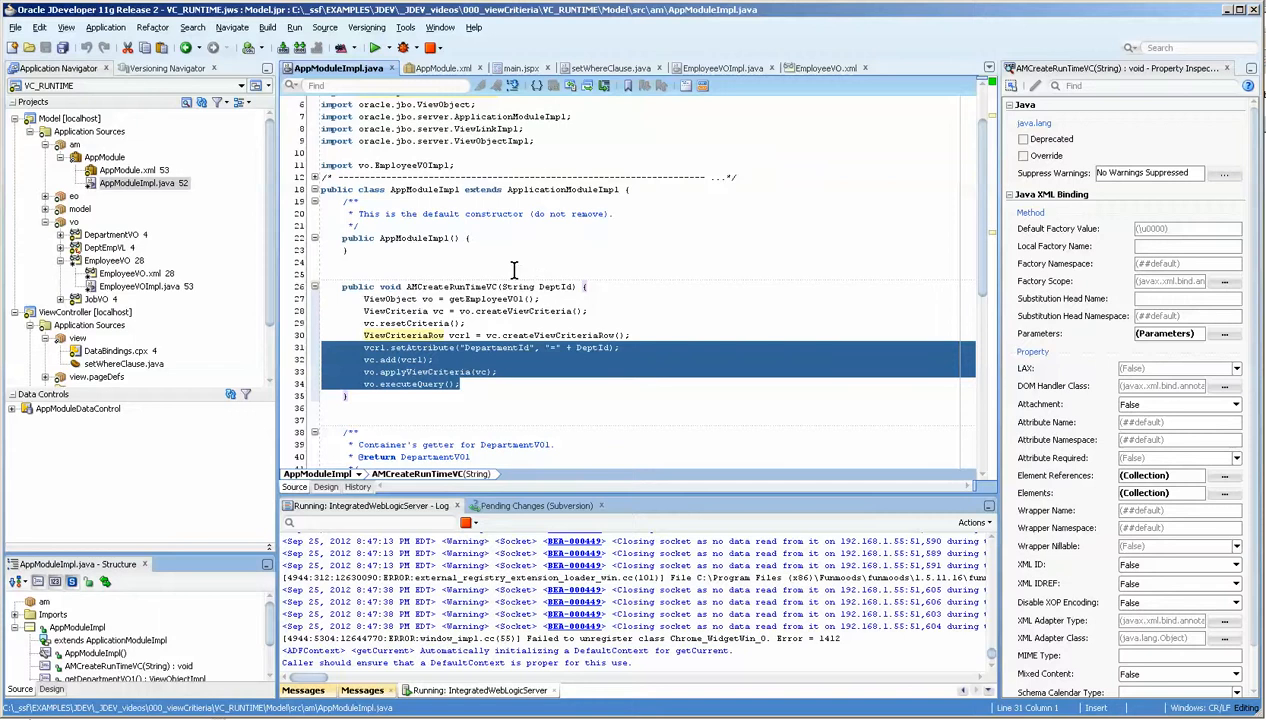
# - Review setWhereClause.java, highlighting cb1_action and its binding container and iterator lines
pyautogui.click(508, 67)
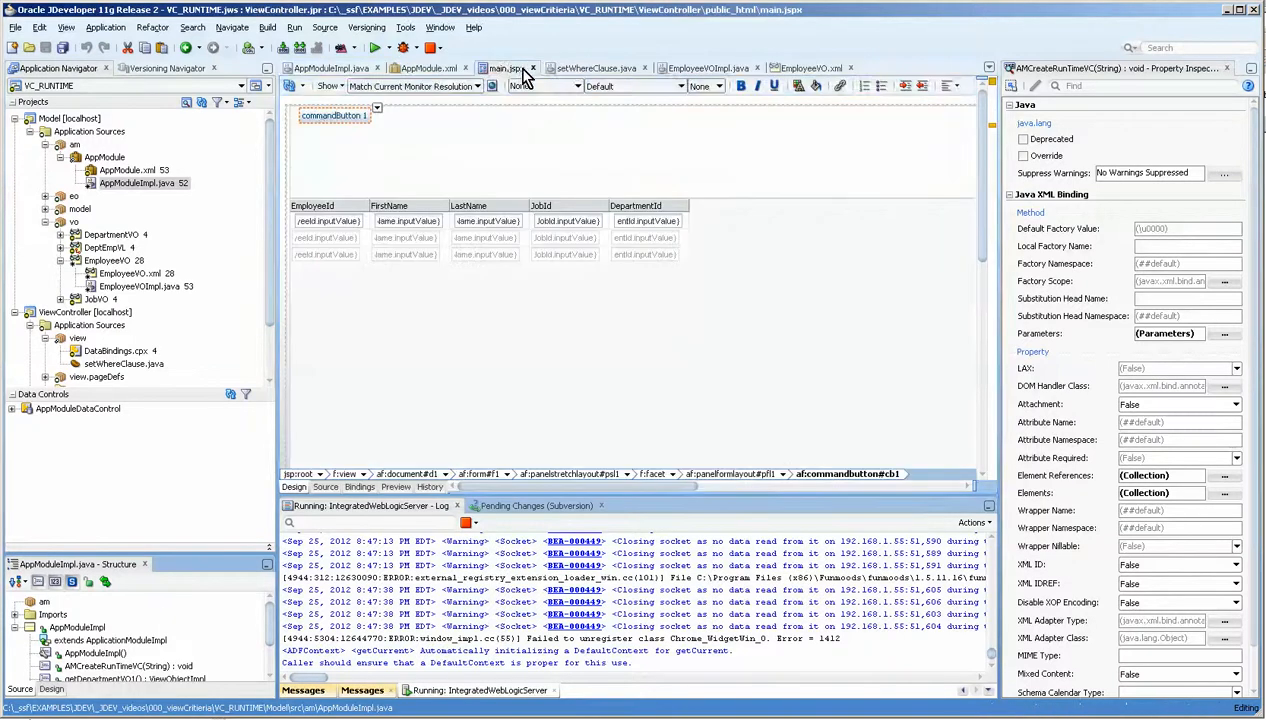
pyautogui.click(600, 67)
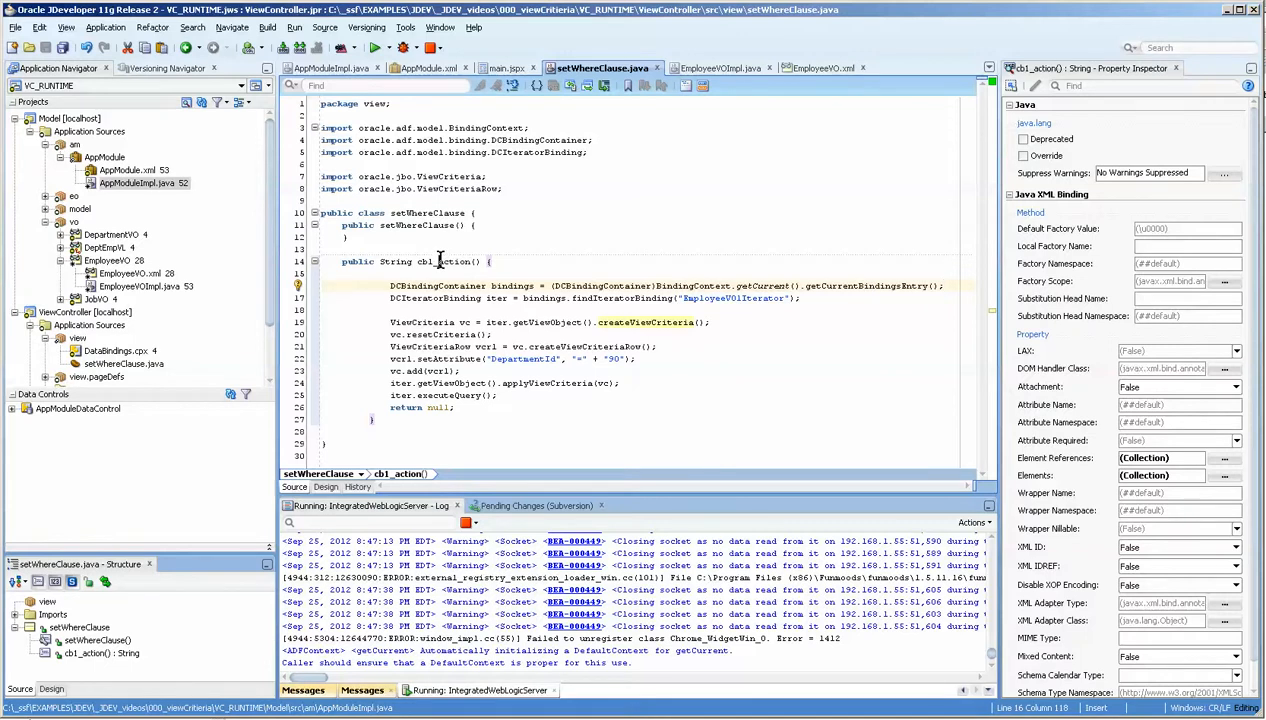
pyautogui.doubleClick(445, 261)
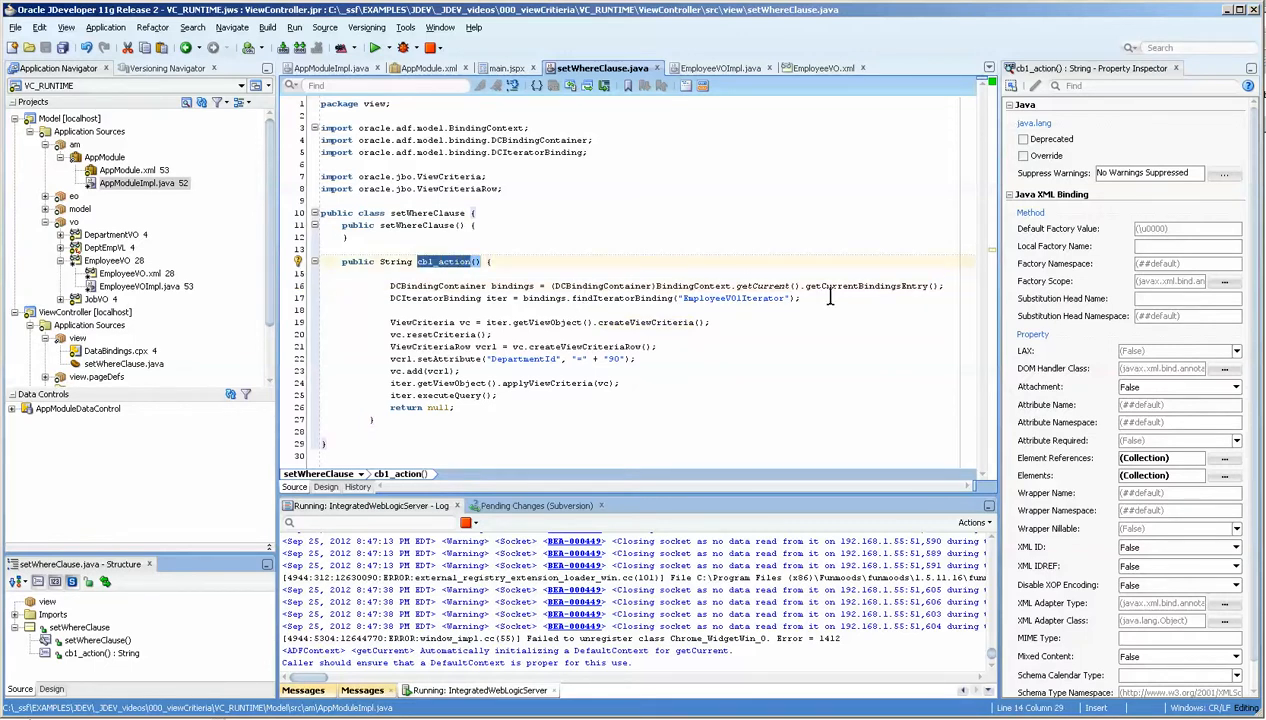
pyautogui.moveTo(390, 285); pyautogui.dragTo(800, 298)
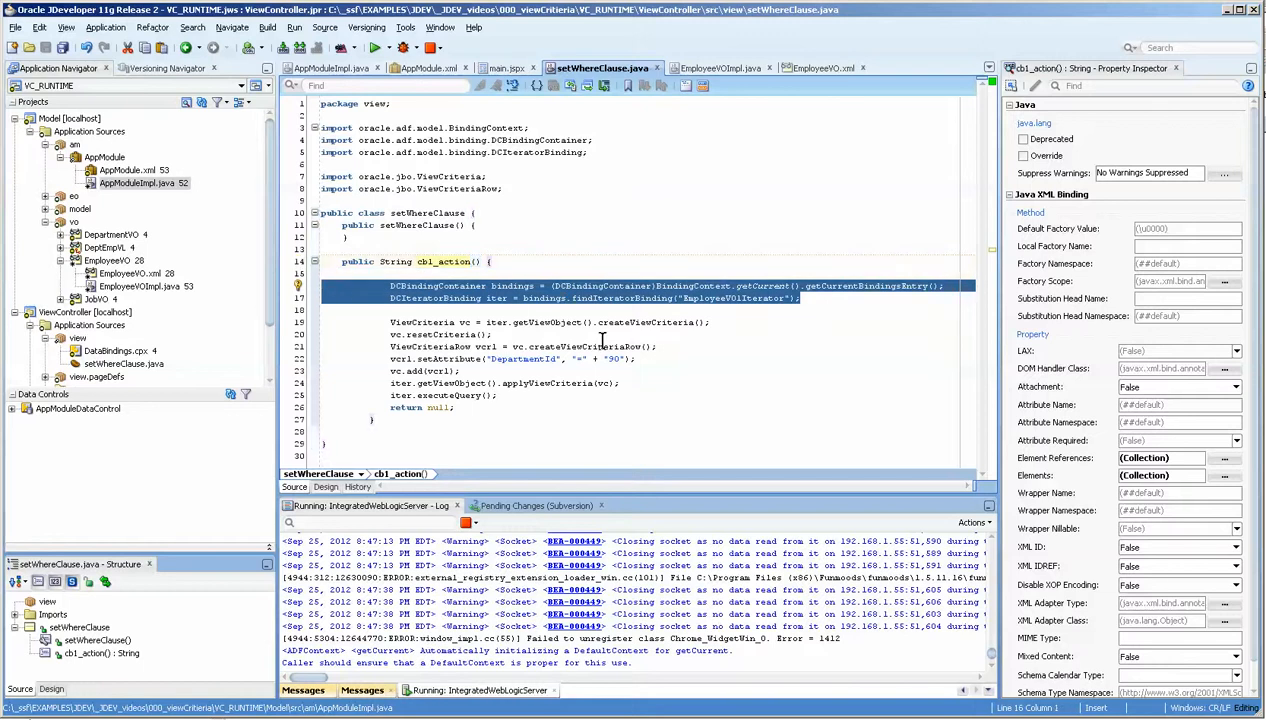
pyautogui.moveTo(1093, 559)
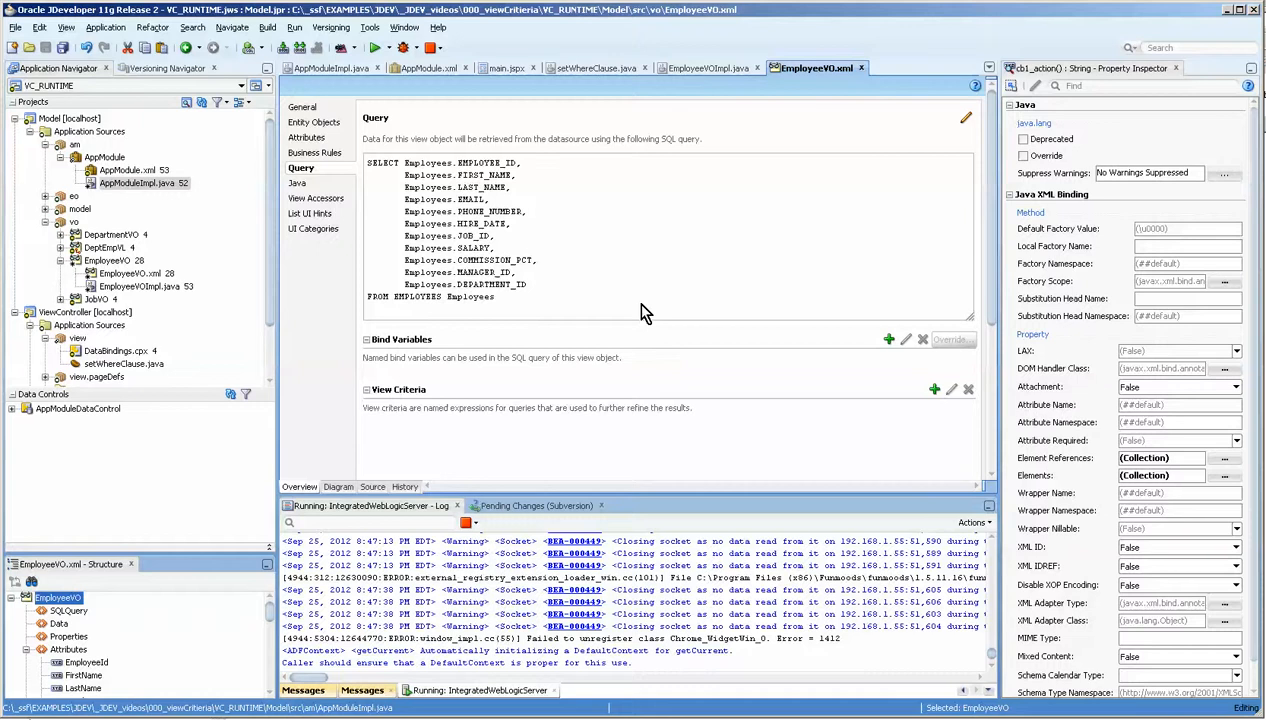
# - Add VOCreateRunTimeVC to EmployeeVO's client interface from its Java settings
pyautogui.click(298, 183)
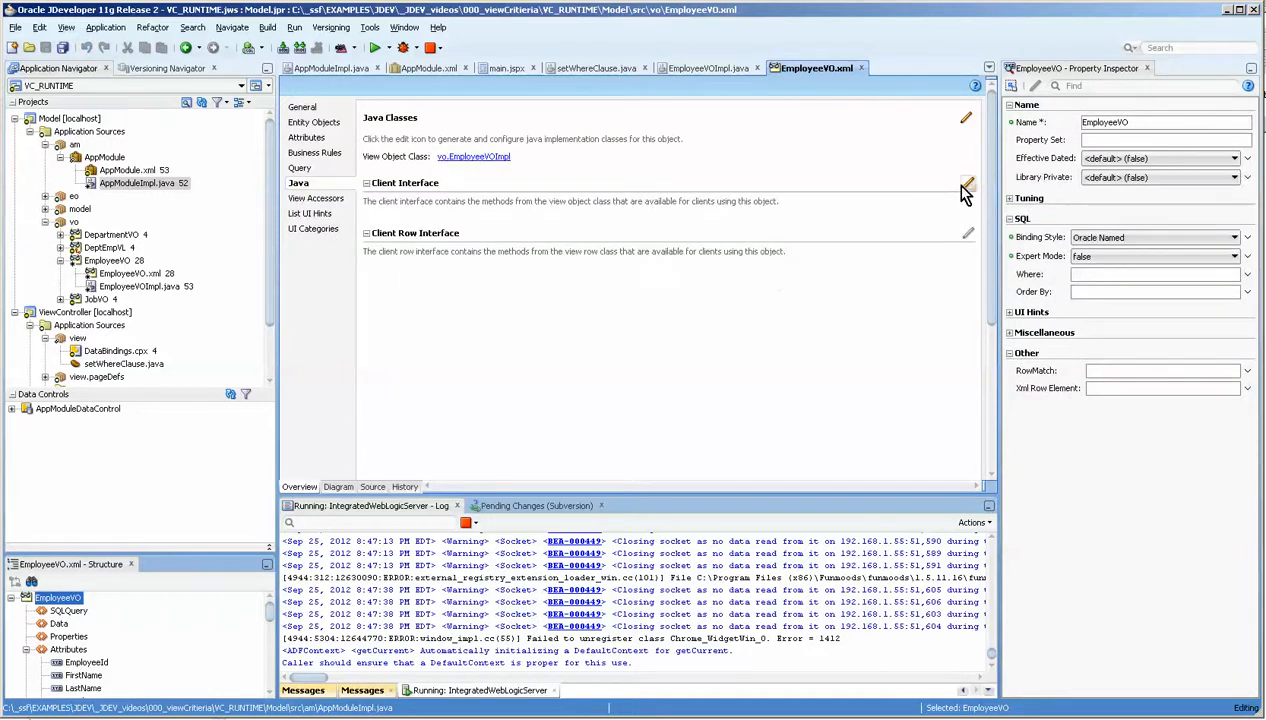
pyautogui.click(966, 183)
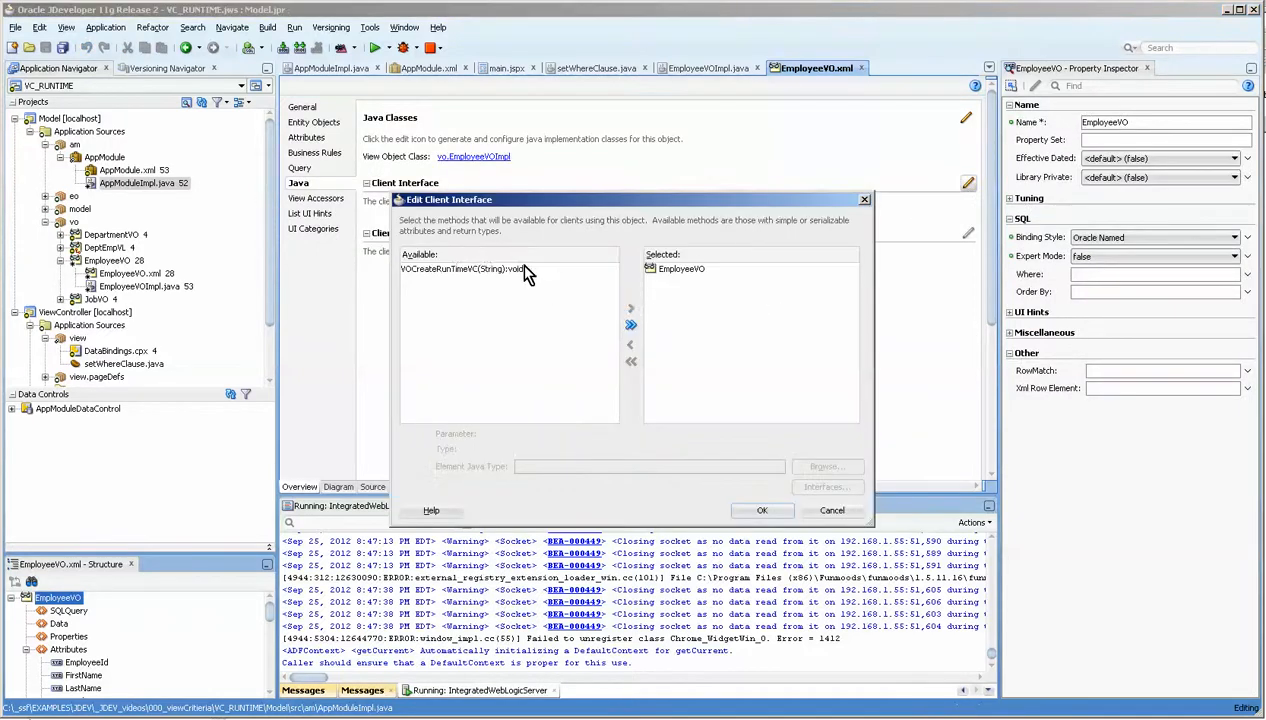
pyautogui.click(631, 325)
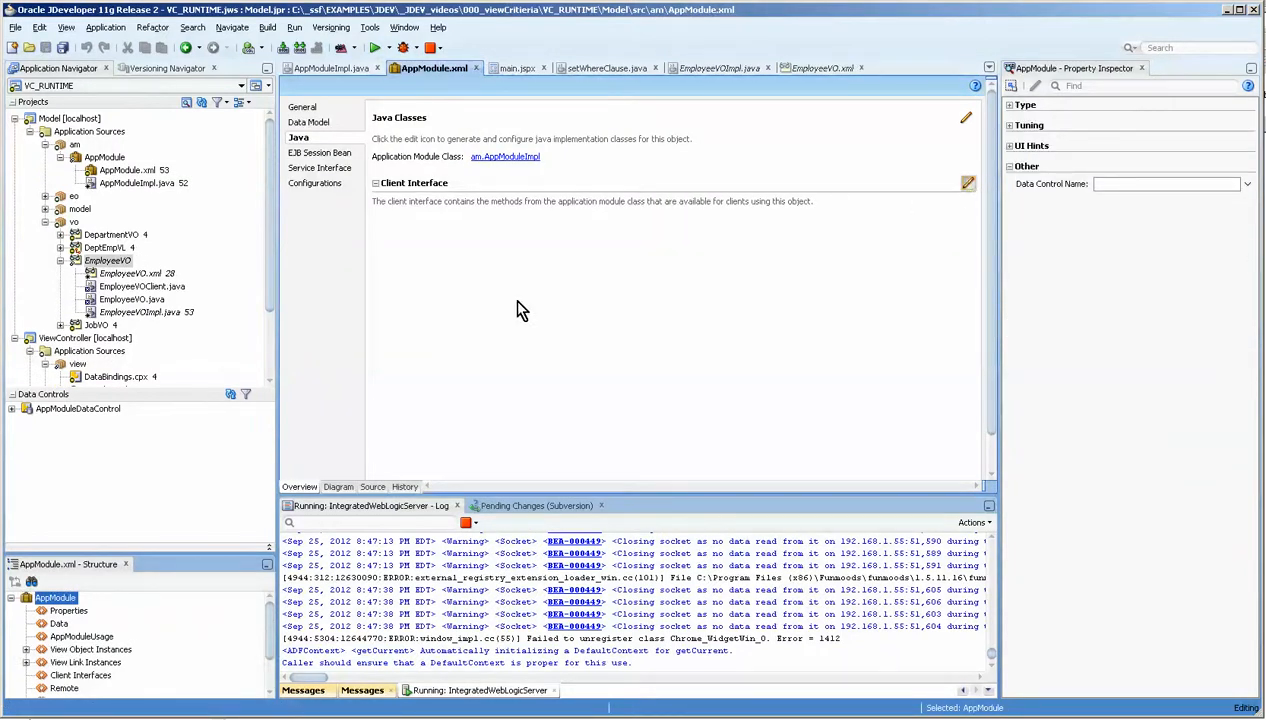
pyautogui.click(966, 182)
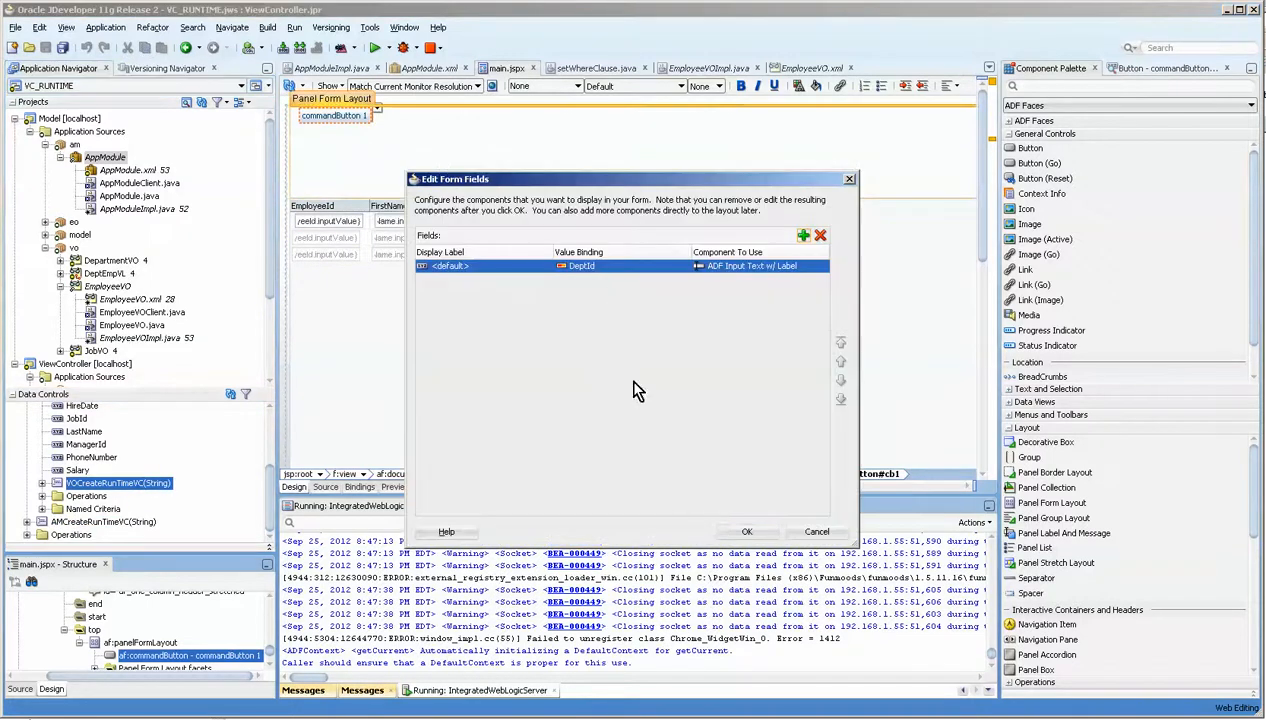
# - Confirm DeptId parameter form fields for VOCreateRunTimeVC and AMCreateRunTimeVC on main.jspx
pyautogui.click(746, 531)
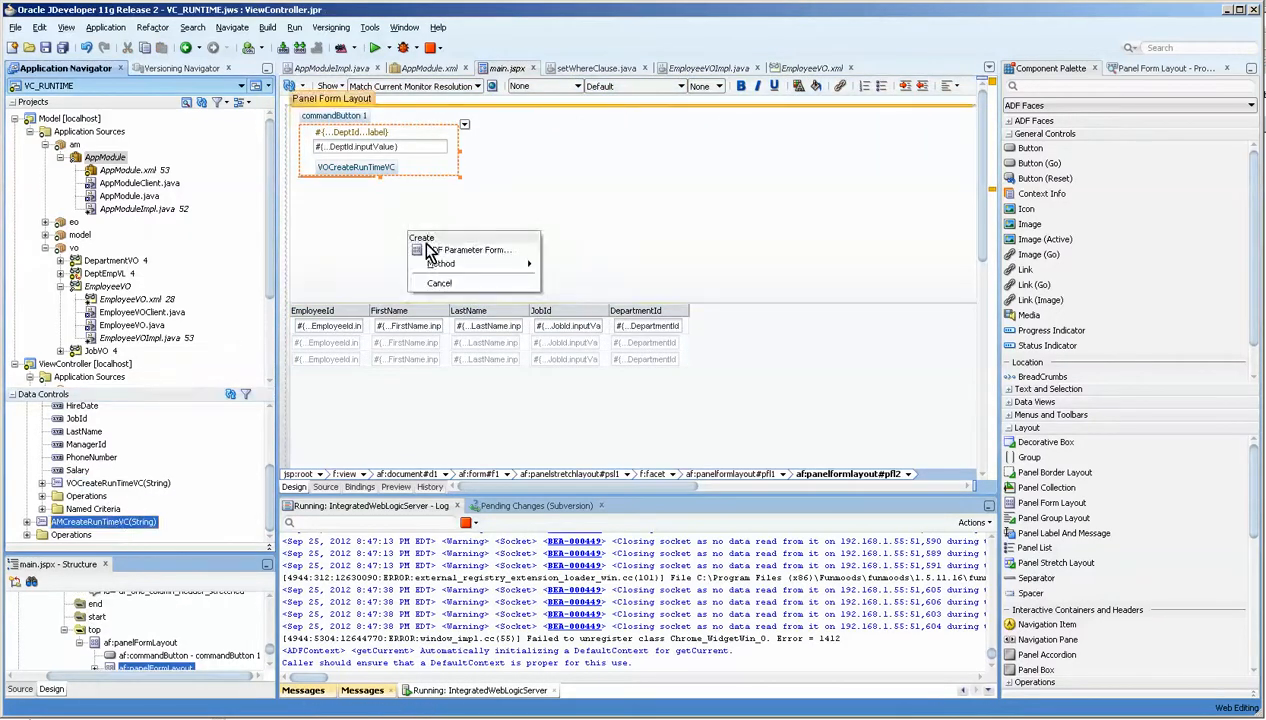
pyautogui.click(472, 250)
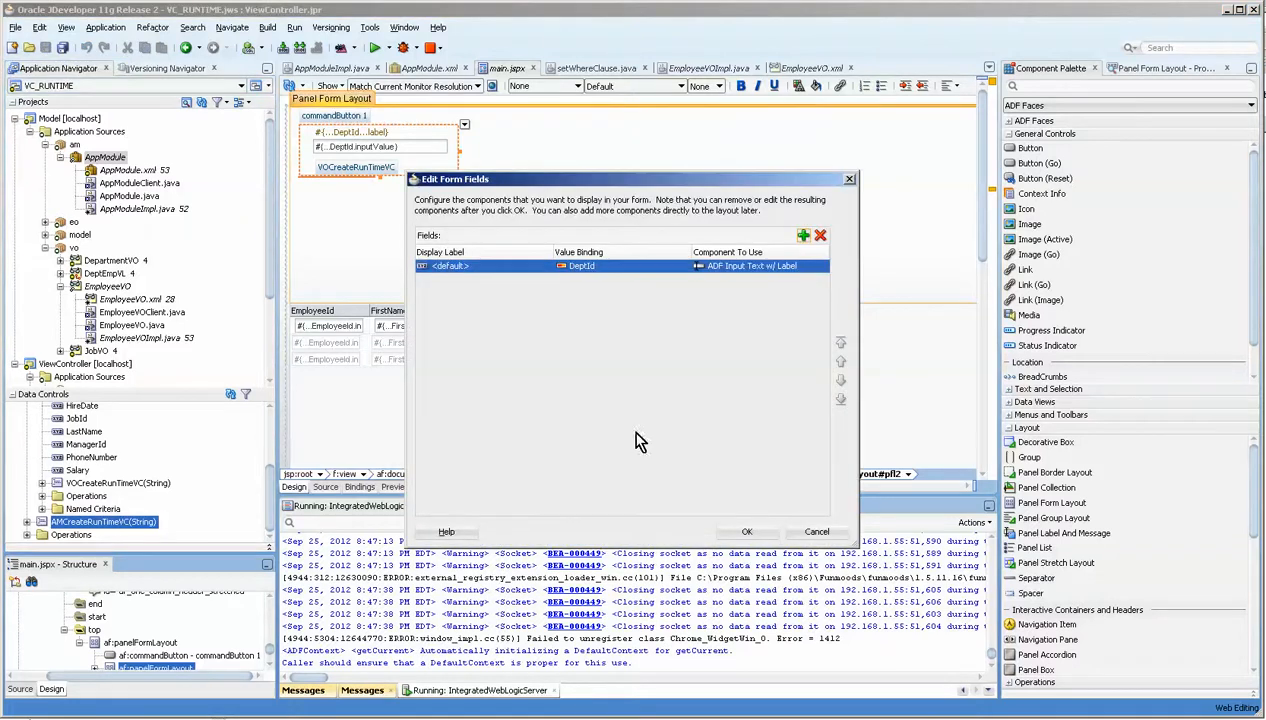
pyautogui.click(747, 532)
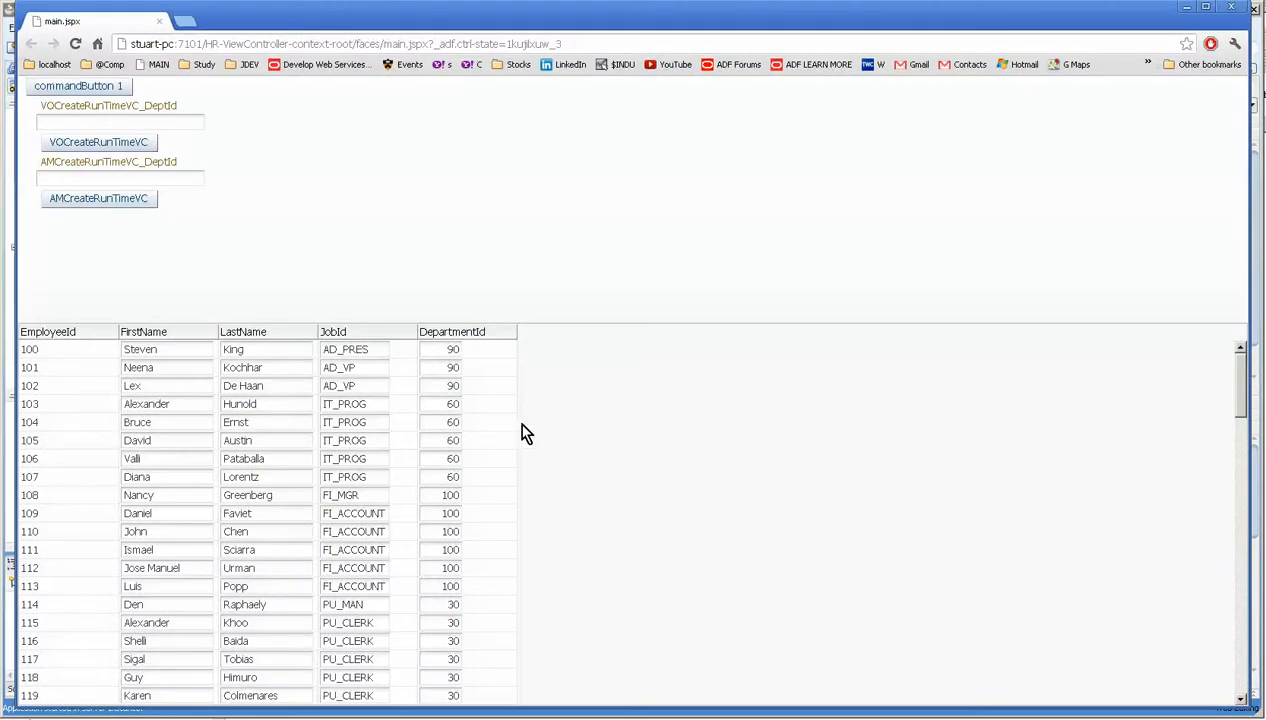
# - Test the filters: commandButton 1, VOCreateRunTimeVC with 60, AMCreateRunTimeVC with 90
pyautogui.click(67, 93)
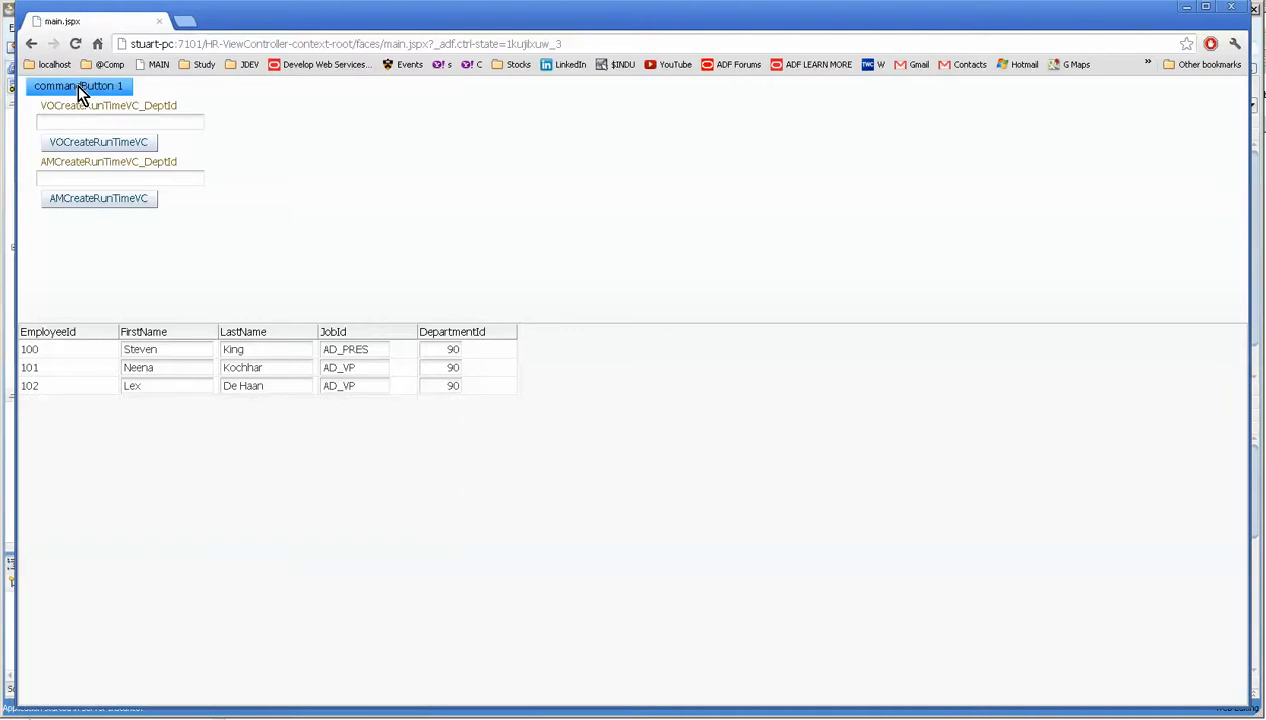
pyautogui.write('6')
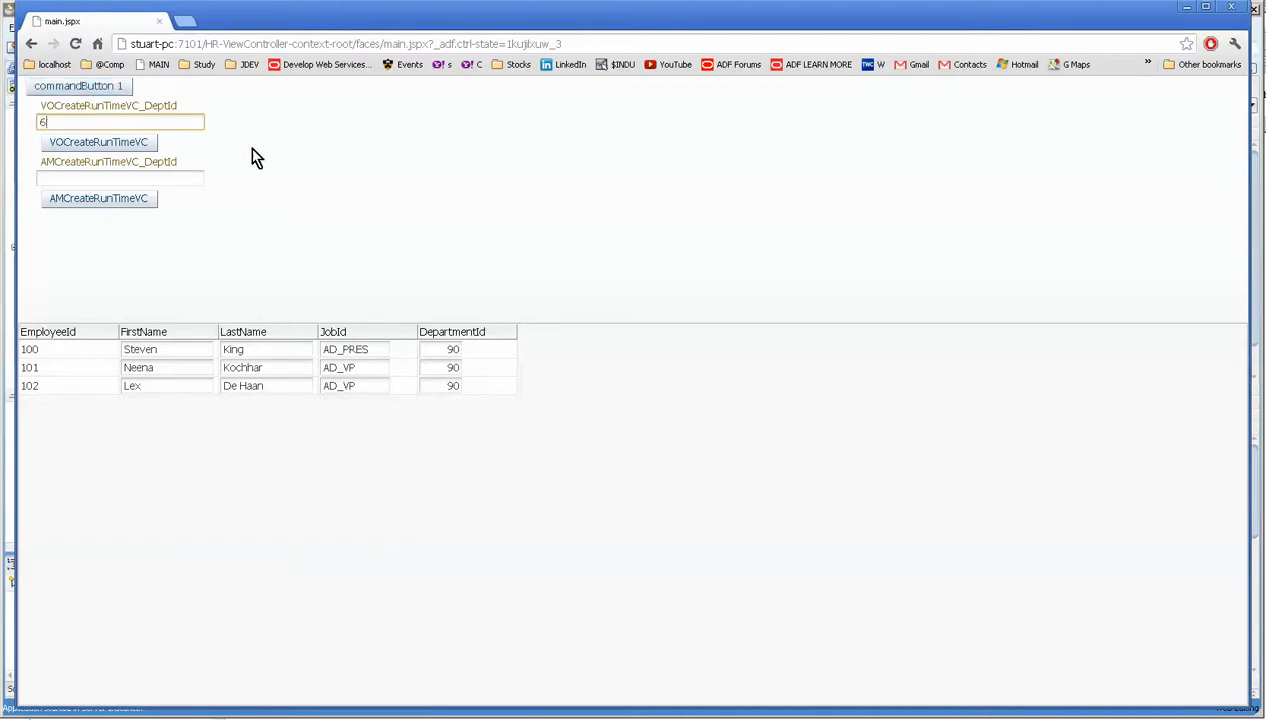
pyautogui.click(98, 141)
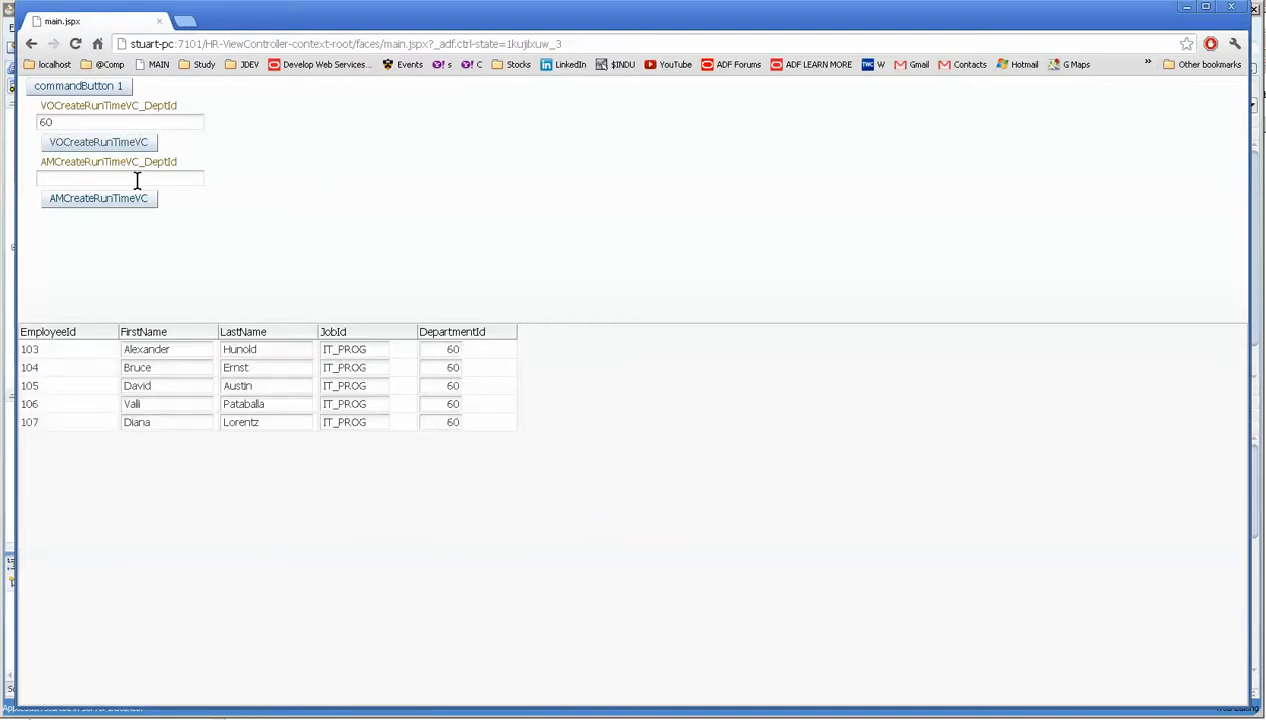
pyautogui.write('90')
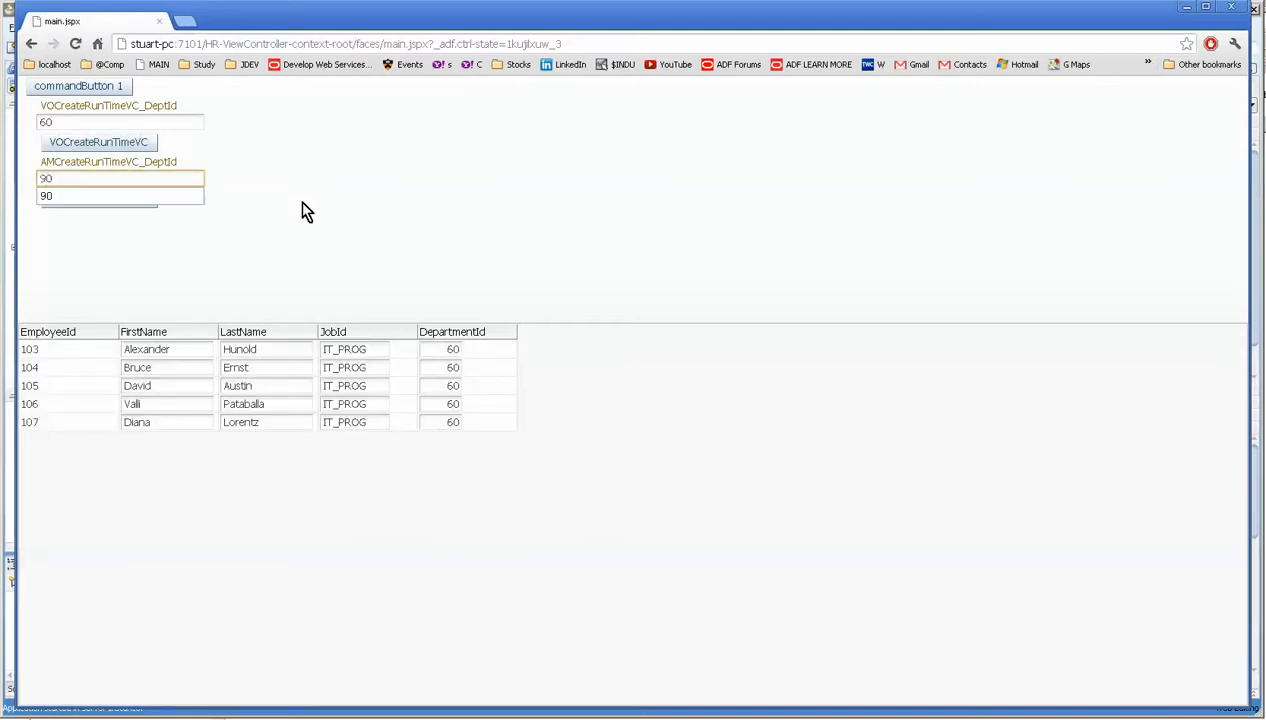
pyautogui.click(98, 198)
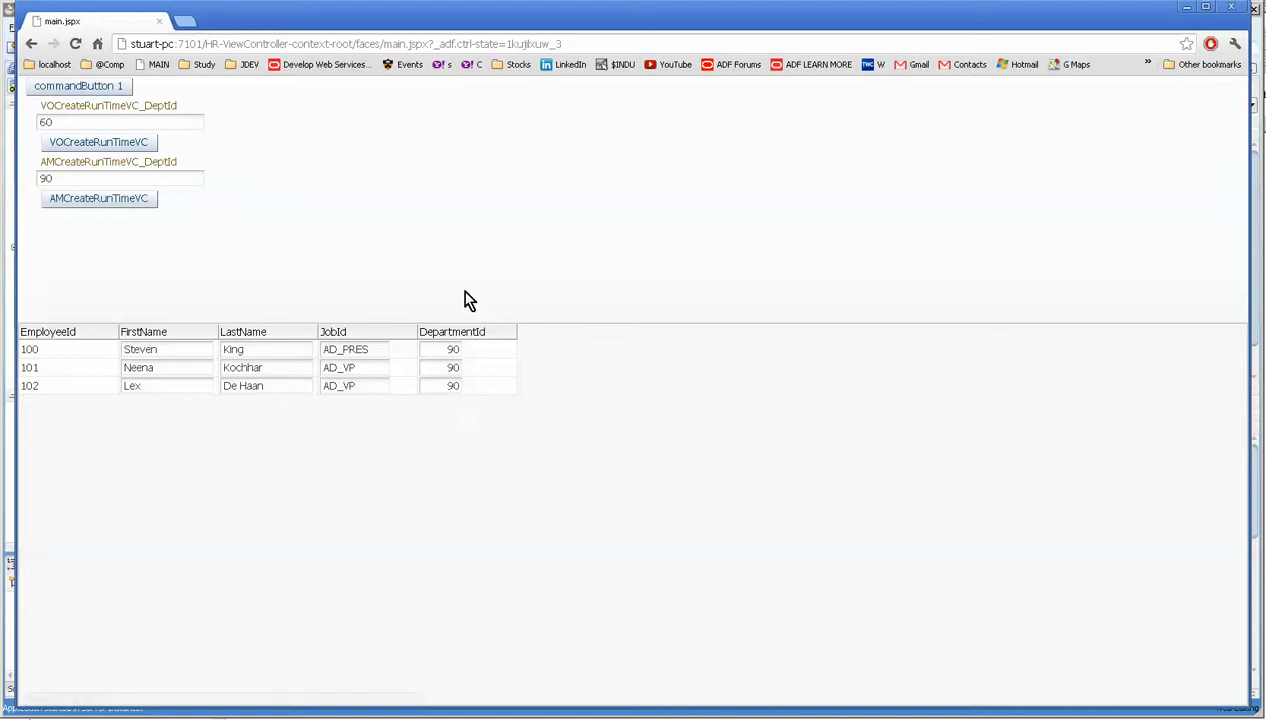
pyautogui.moveTo(278, 250)
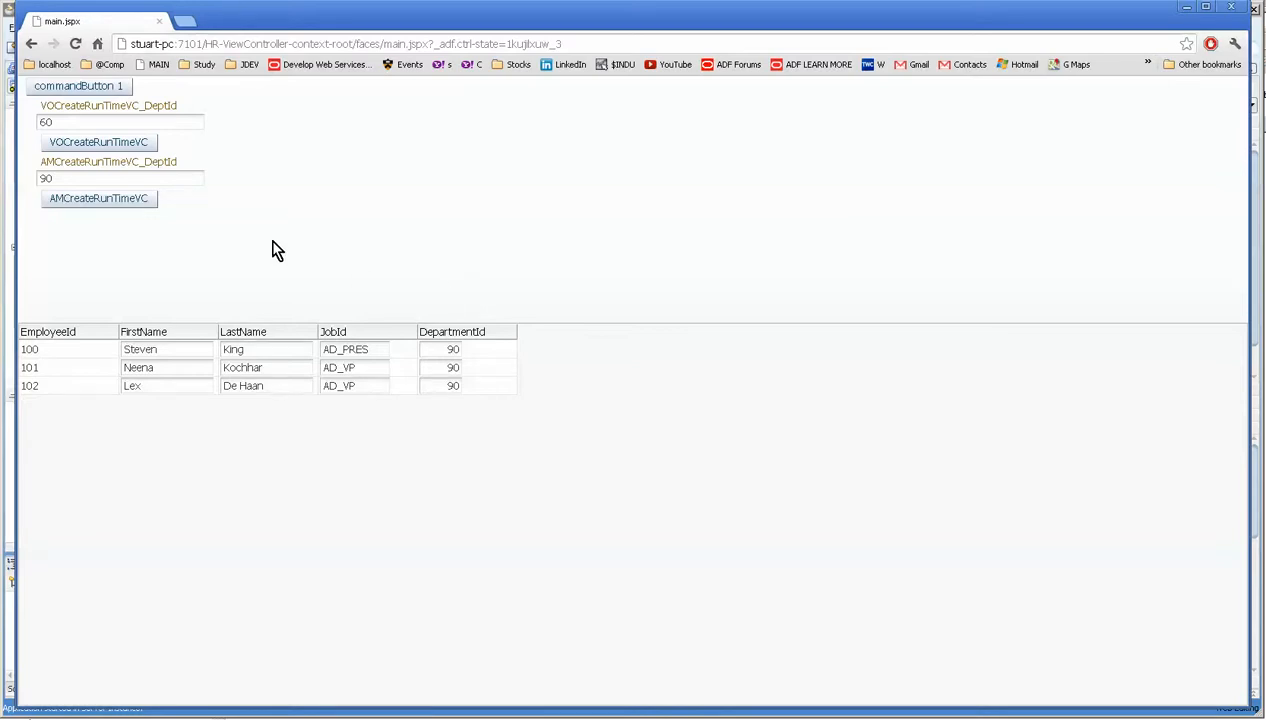
pyautogui.click(98, 140)
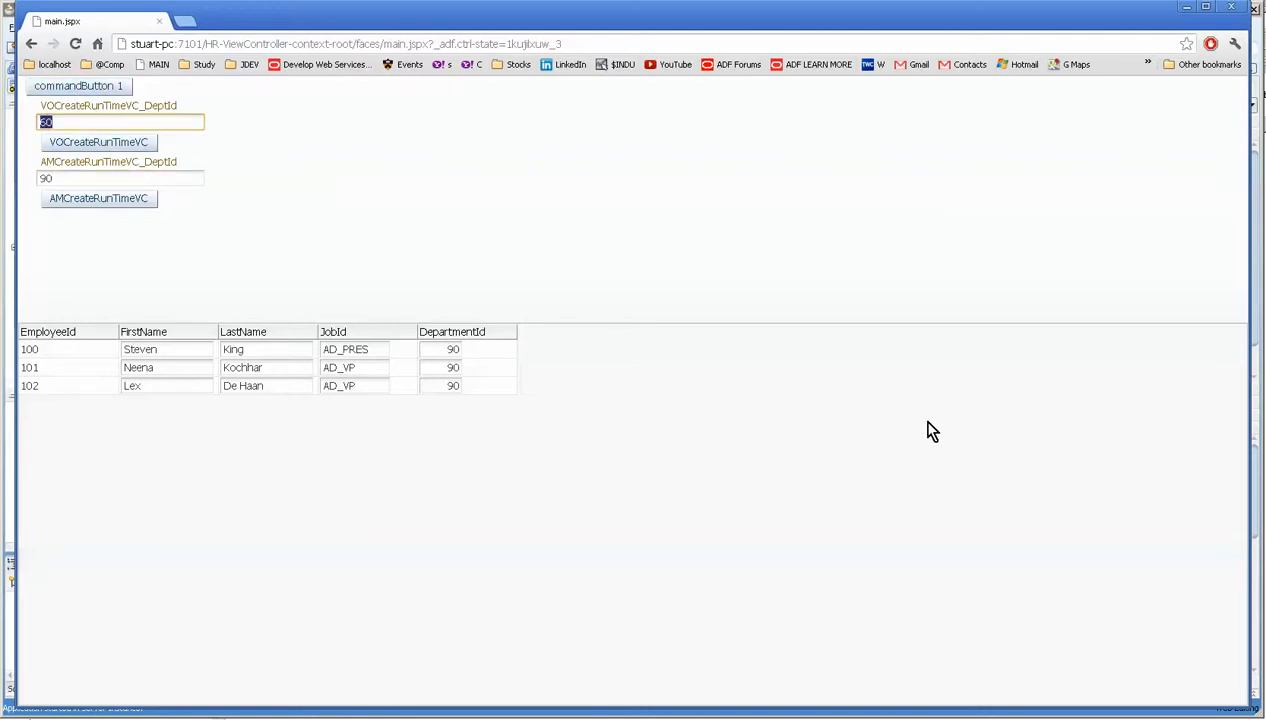
pyautogui.moveTo(1047, 684)
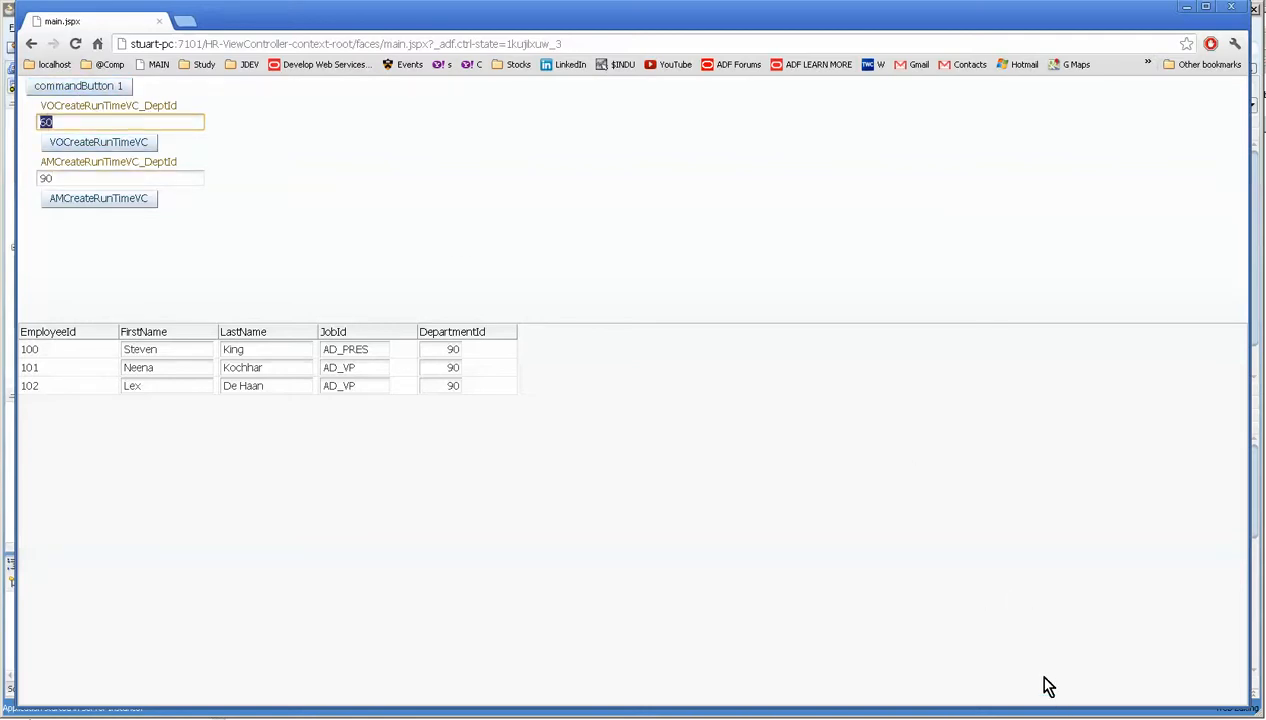